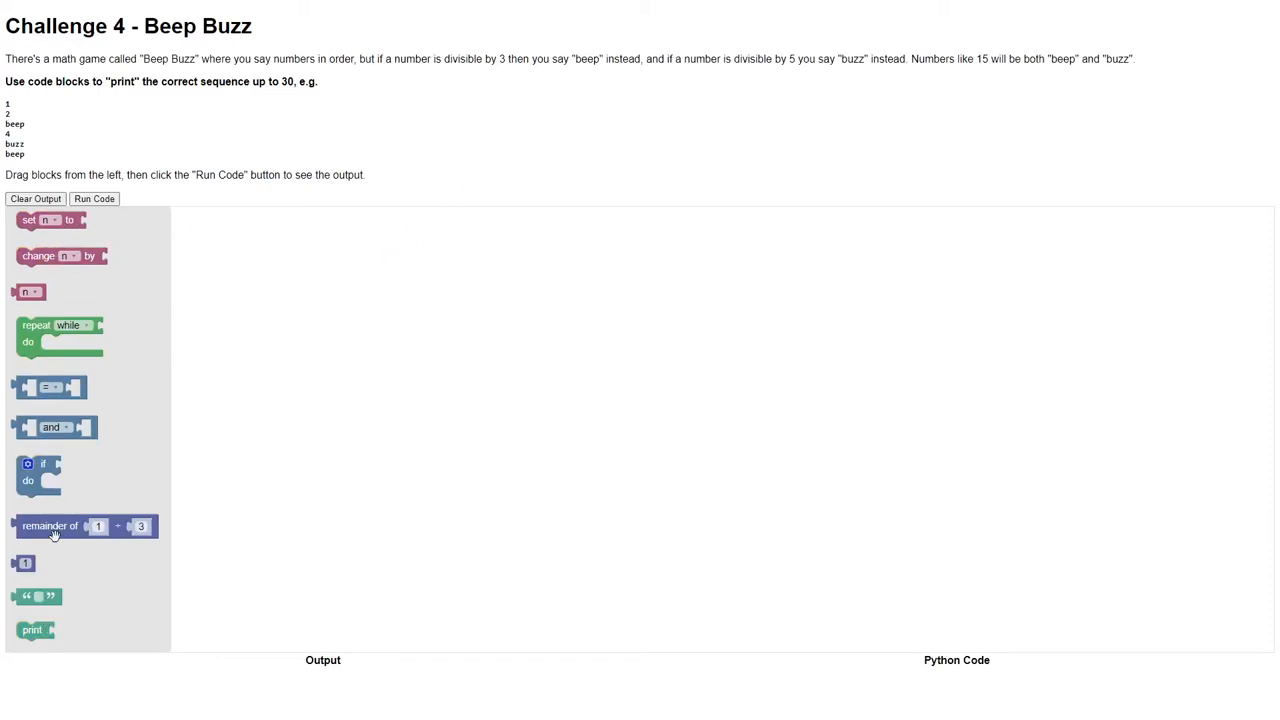
pyautogui.moveTo(124, 414)
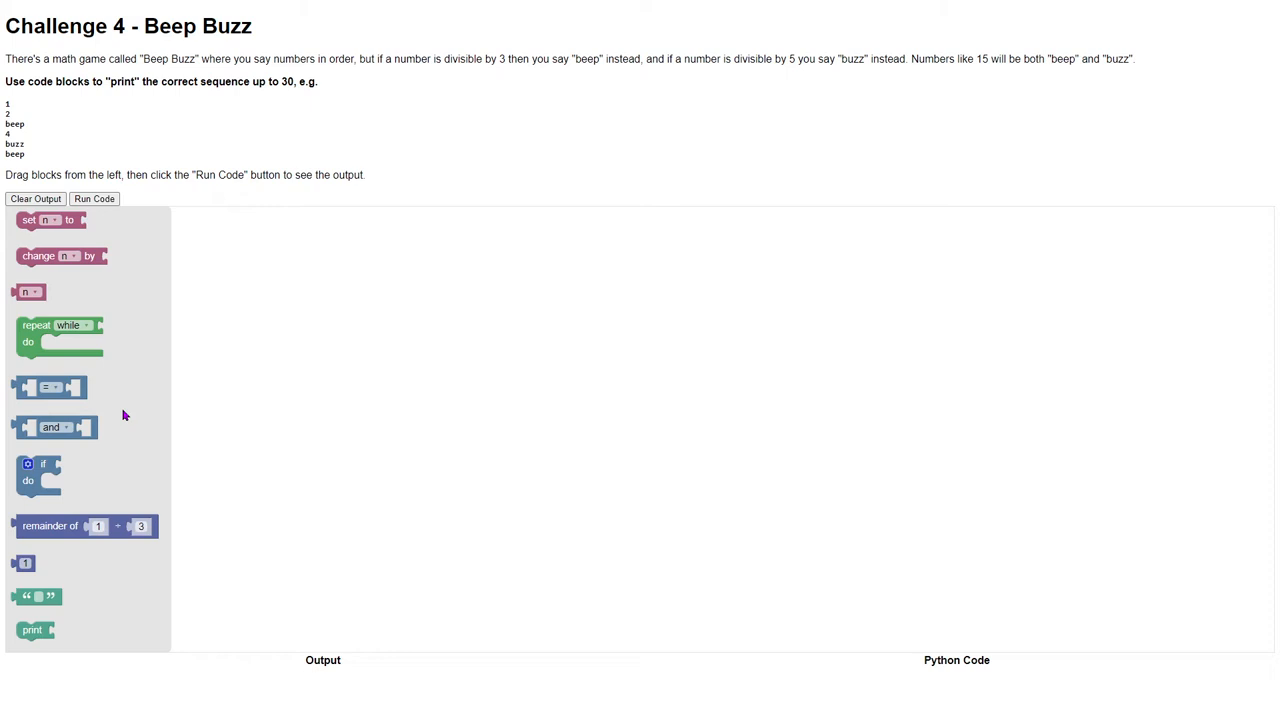
pyautogui.moveTo(46, 172)
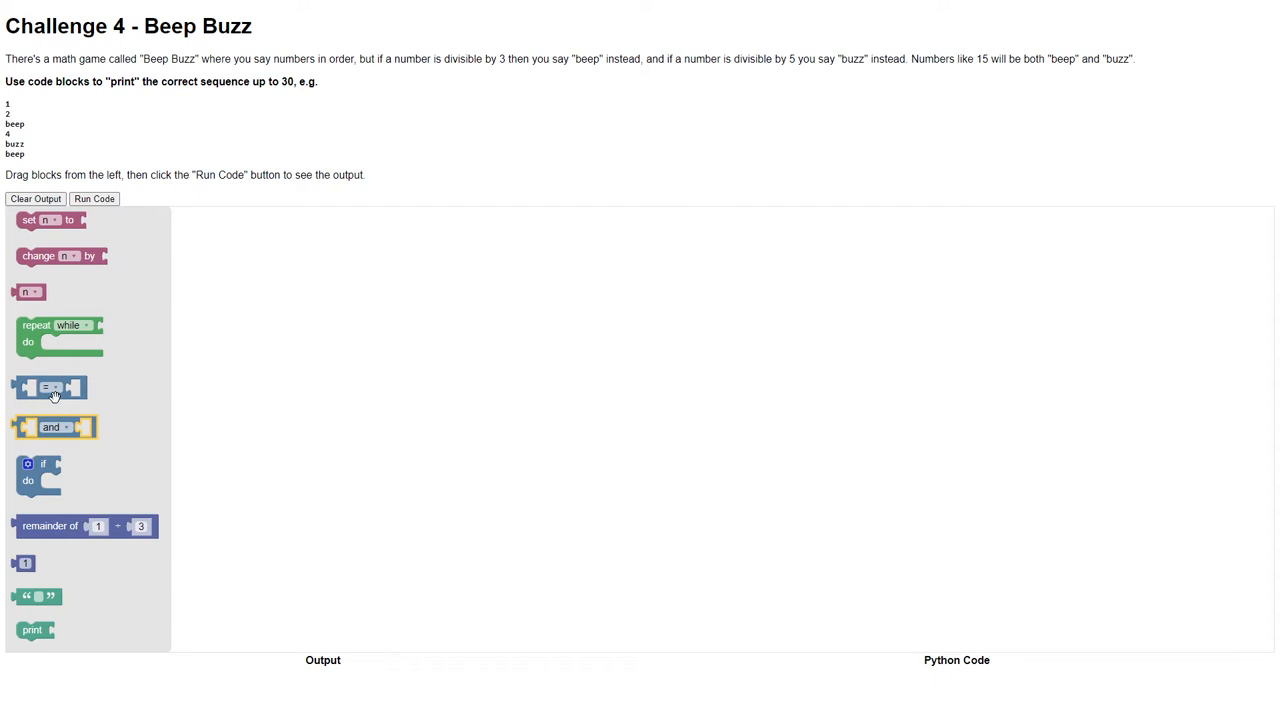
# Set n to 1 and attach a 'repeat while' loop after it
pyautogui.moveTo(50, 219); pyautogui.dragTo(238, 262)
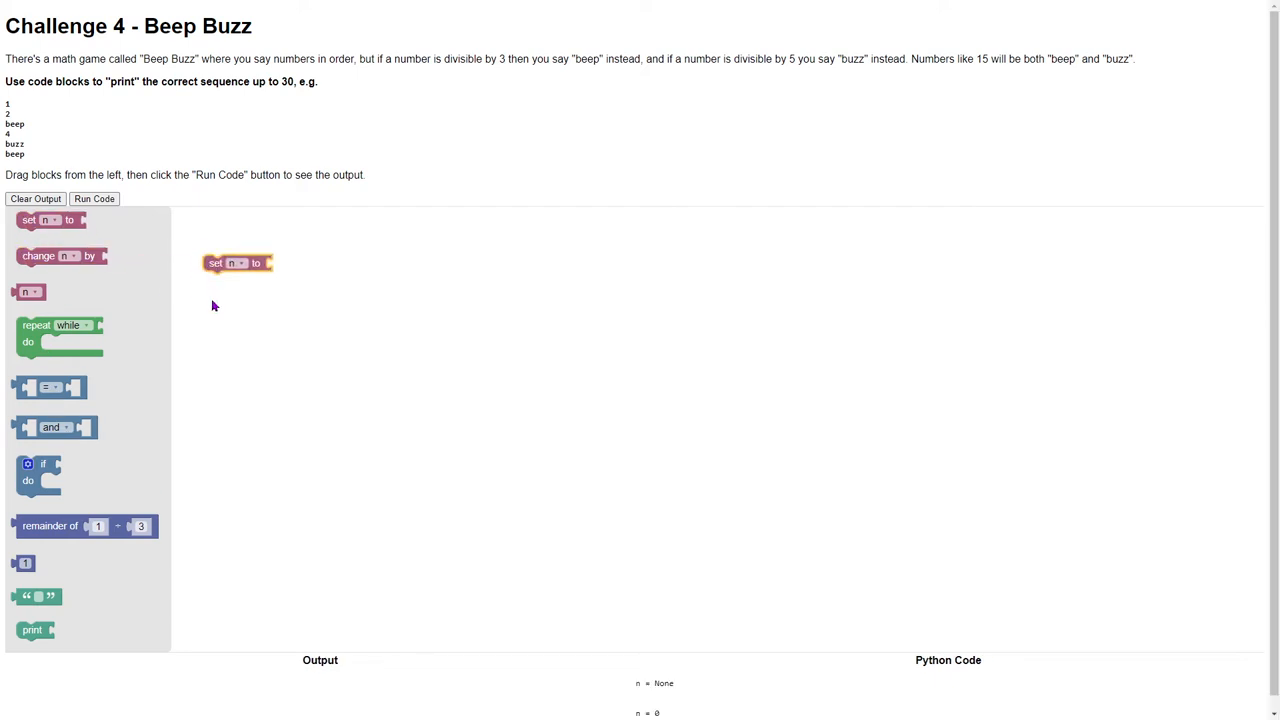
pyautogui.moveTo(237, 263); pyautogui.dragTo(223, 241)
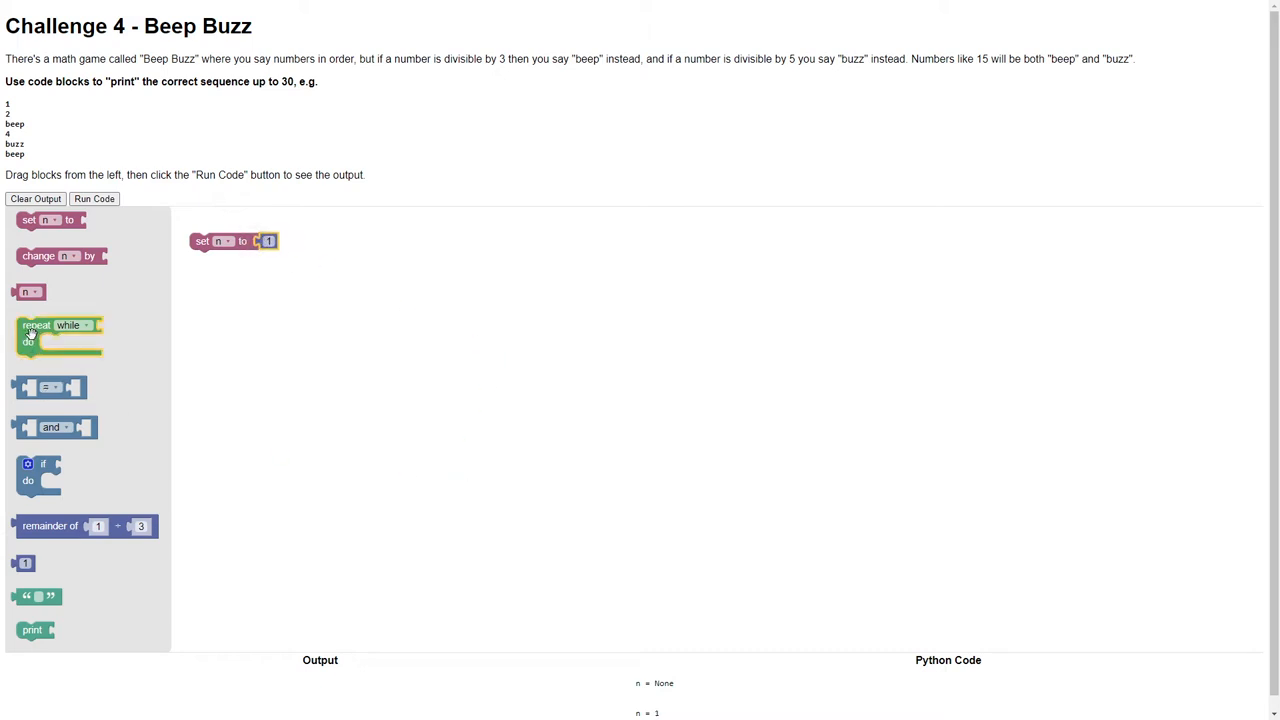
pyautogui.moveTo(60, 325); pyautogui.dragTo(237, 270)
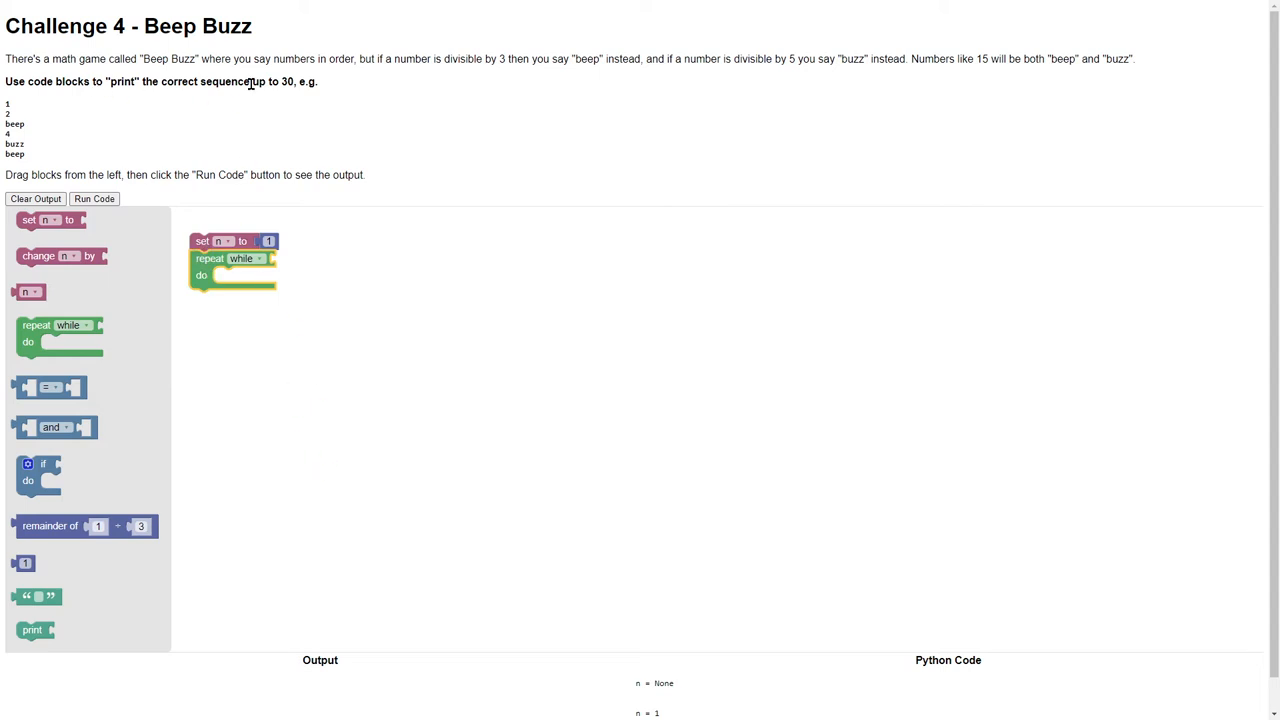
pyautogui.moveTo(170, 388)
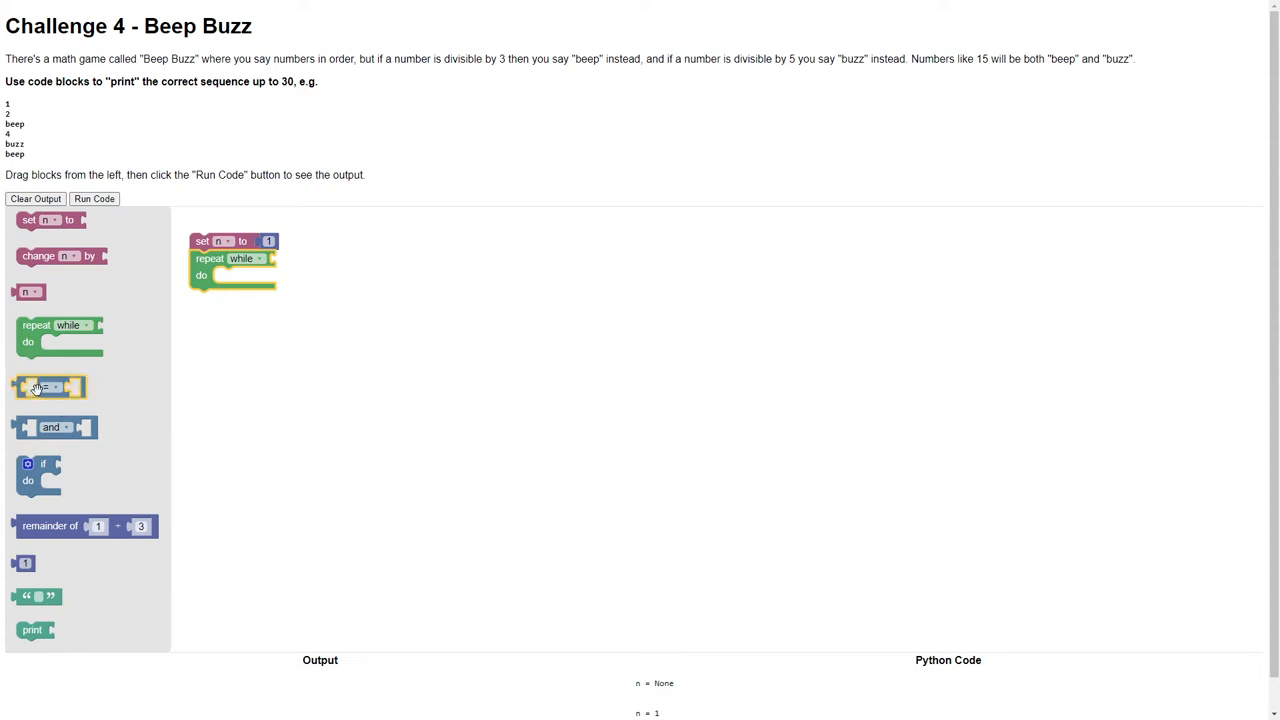
# Give the while loop the condition n ≤ 30
pyautogui.moveTo(50, 387); pyautogui.dragTo(337, 256)
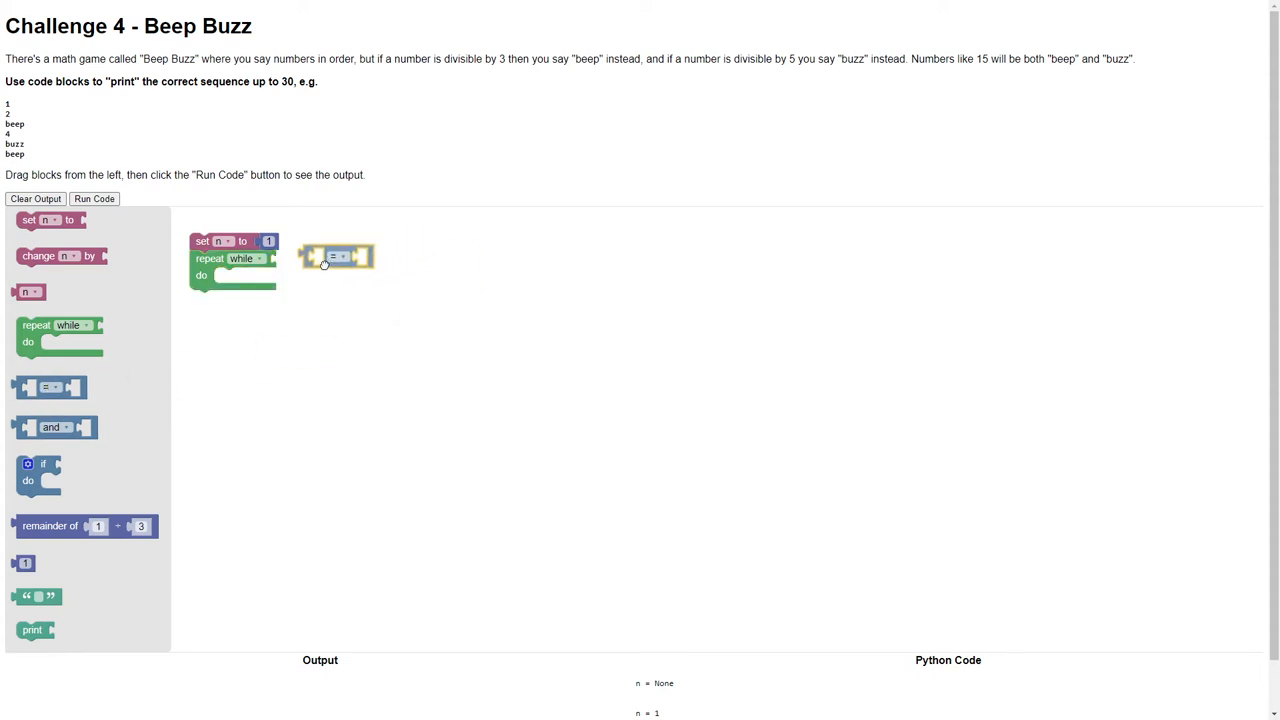
pyautogui.click(340, 257)
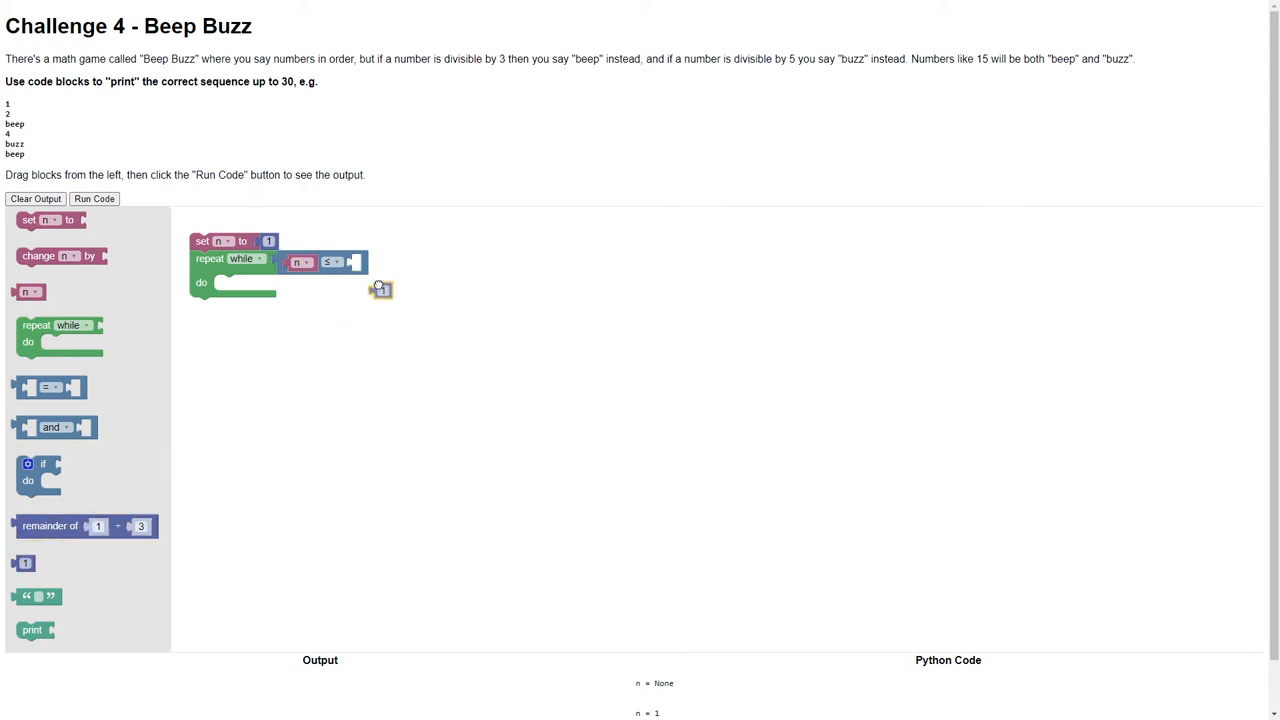
pyautogui.moveTo(378, 290); pyautogui.dragTo(360, 261)
pyautogui.write('30')
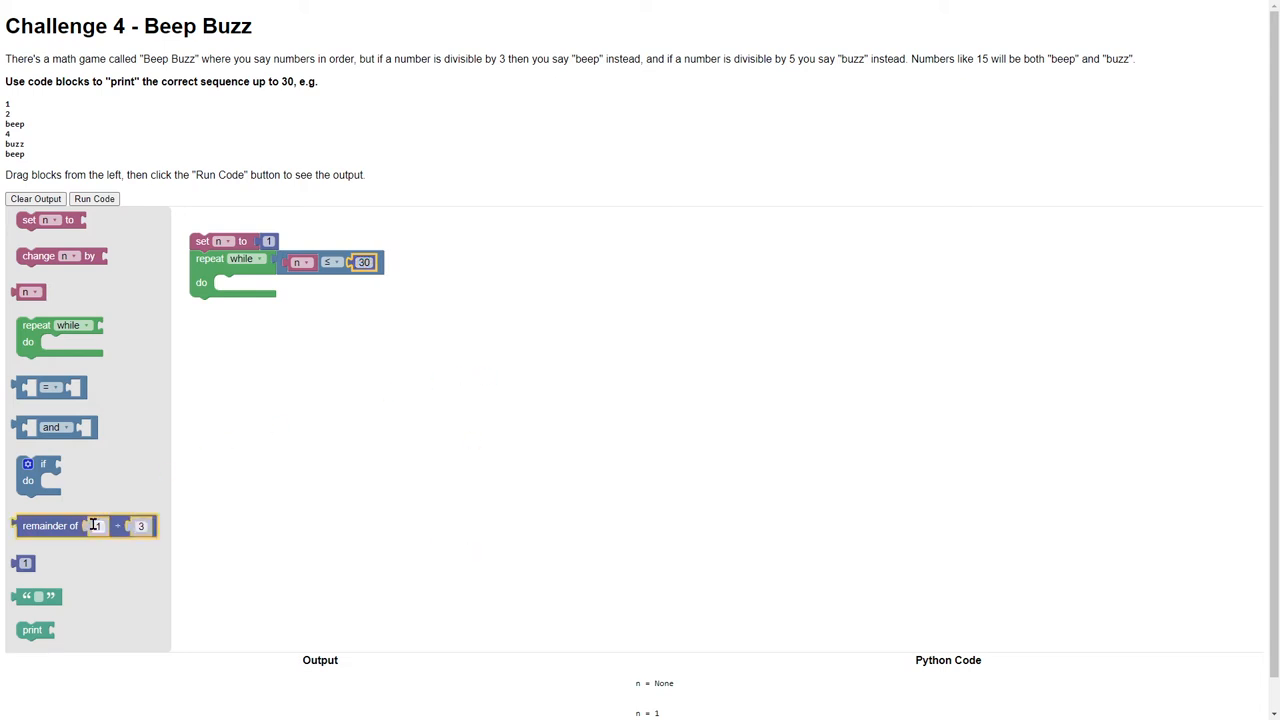
pyautogui.moveTo(28, 480)
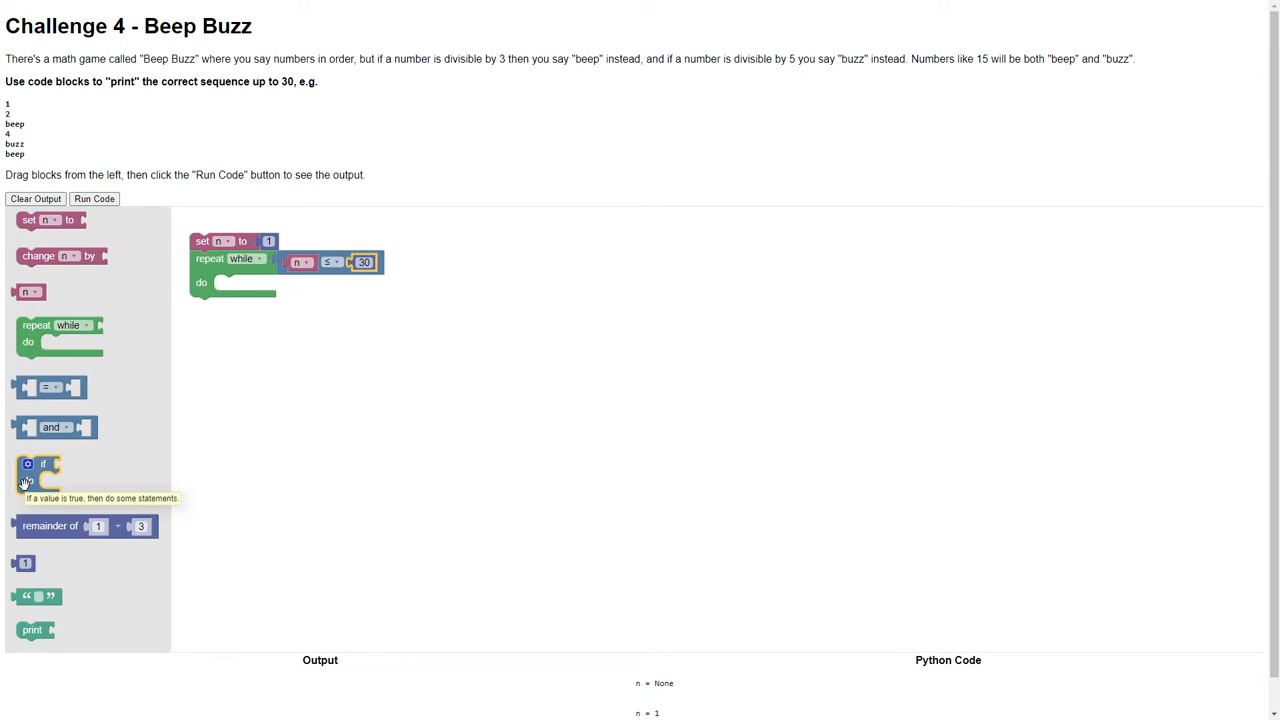
# Place an if block in the loop body and add 'else if' and 'else' branches
pyautogui.moveTo(40, 472); pyautogui.dragTo(198, 337)
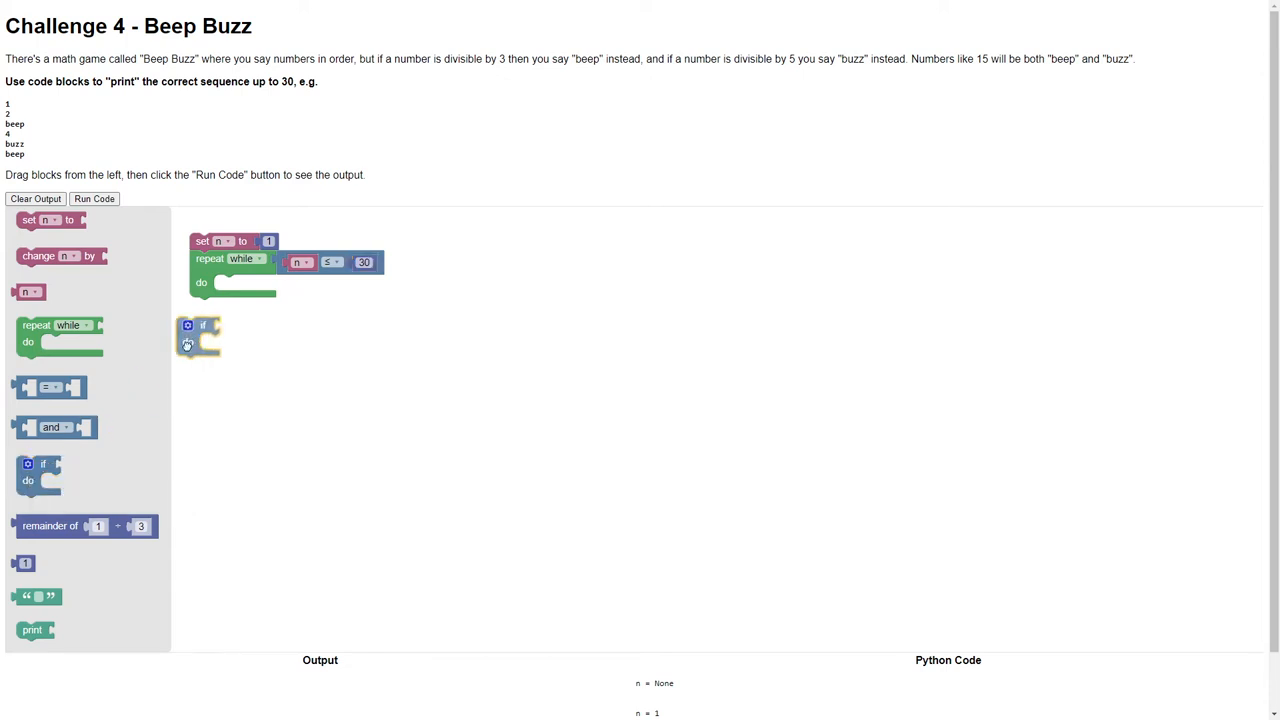
pyautogui.moveTo(198, 335); pyautogui.dragTo(230, 285)
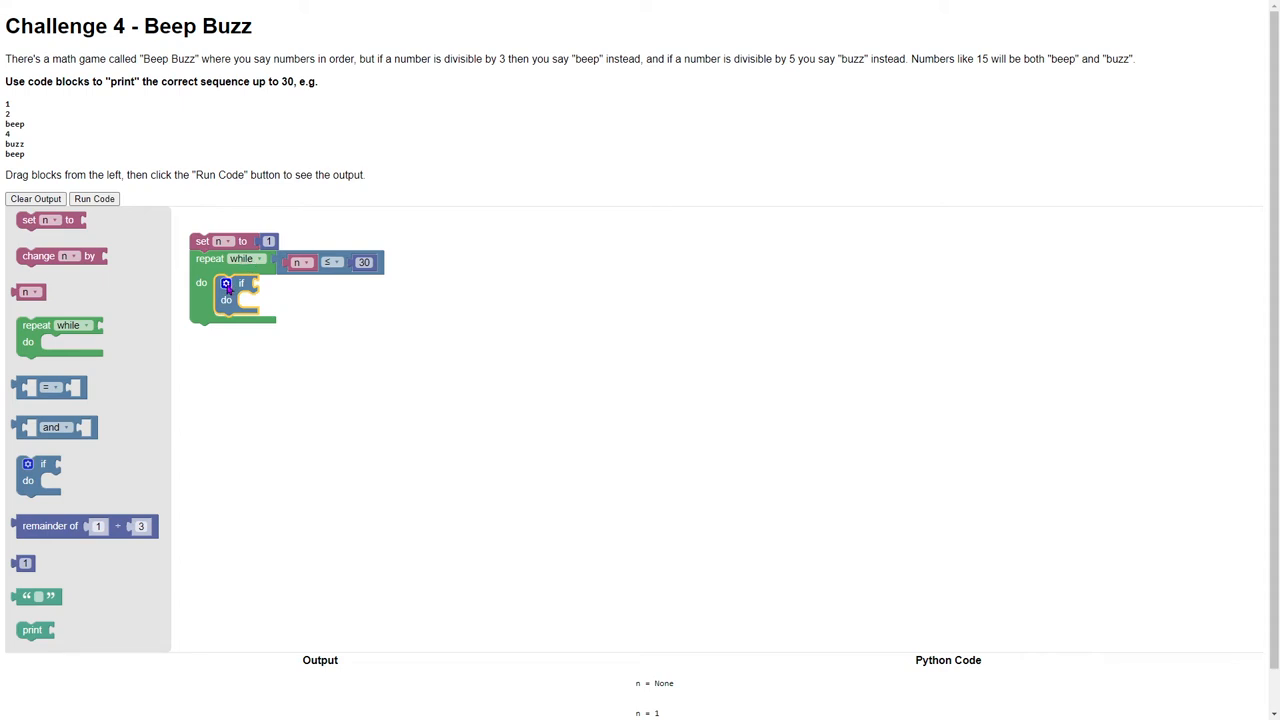
pyautogui.click(226, 283)
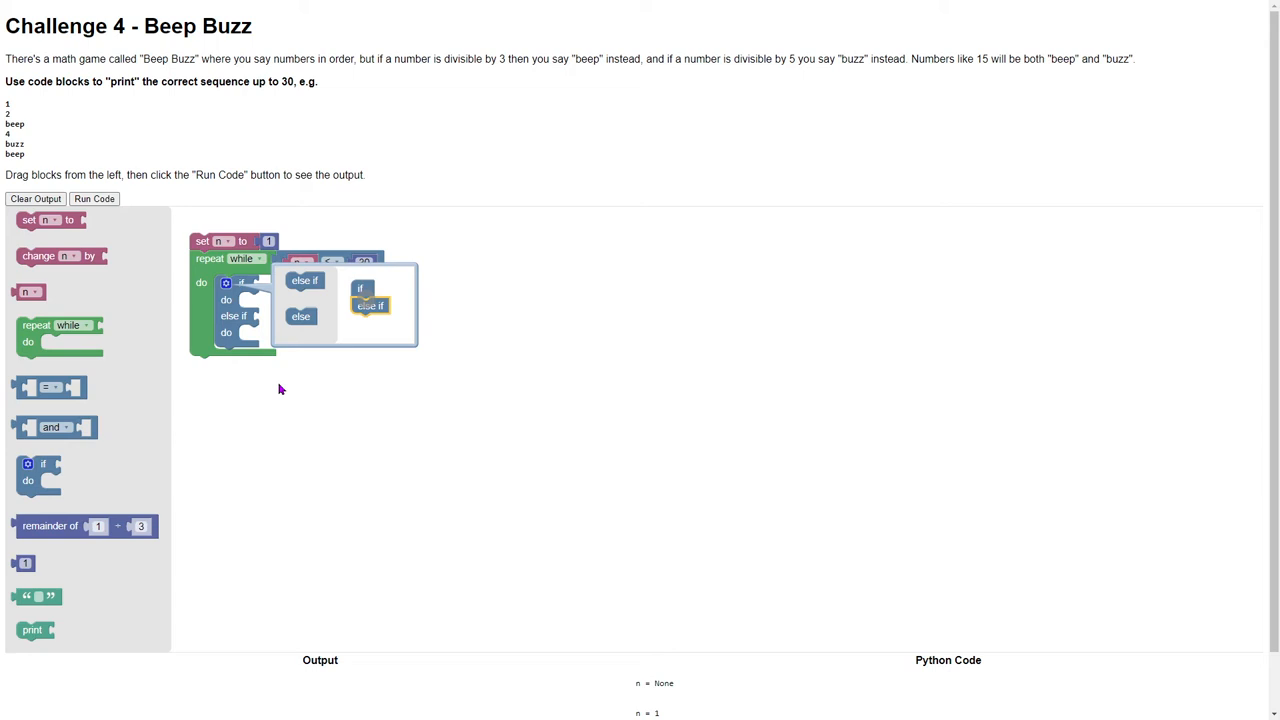
pyautogui.moveTo(305, 278)
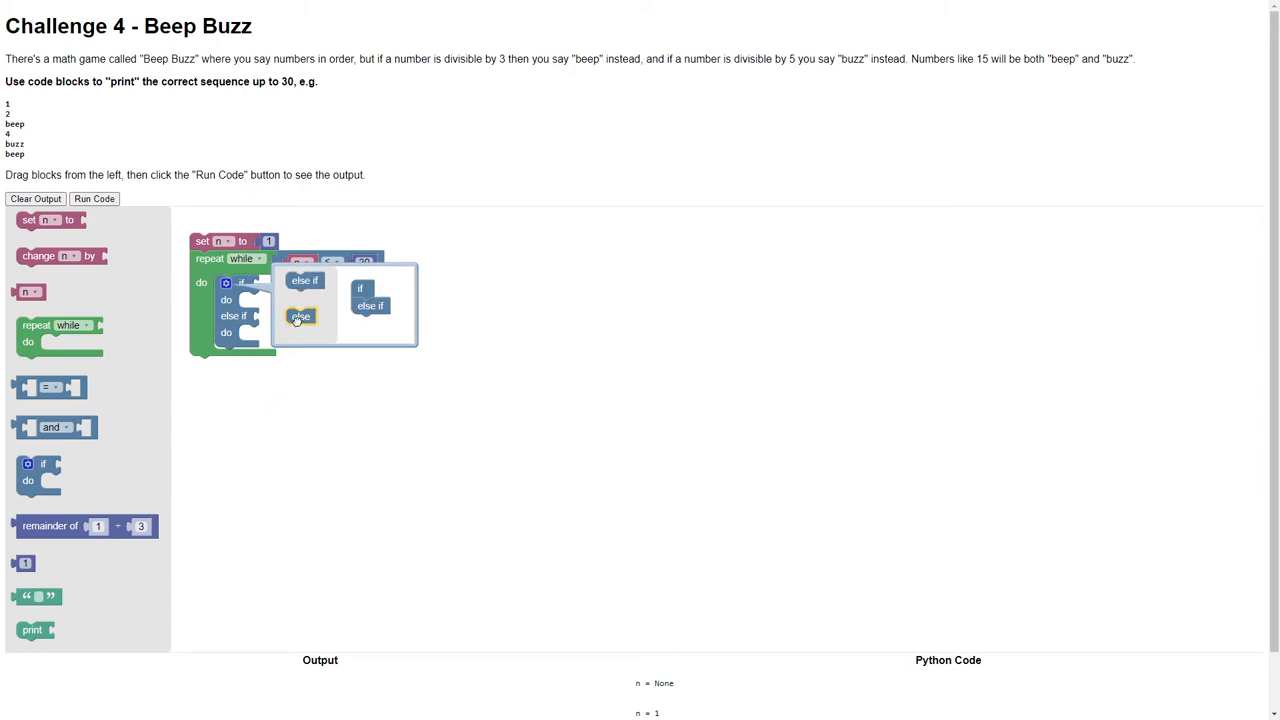
pyautogui.click(301, 316)
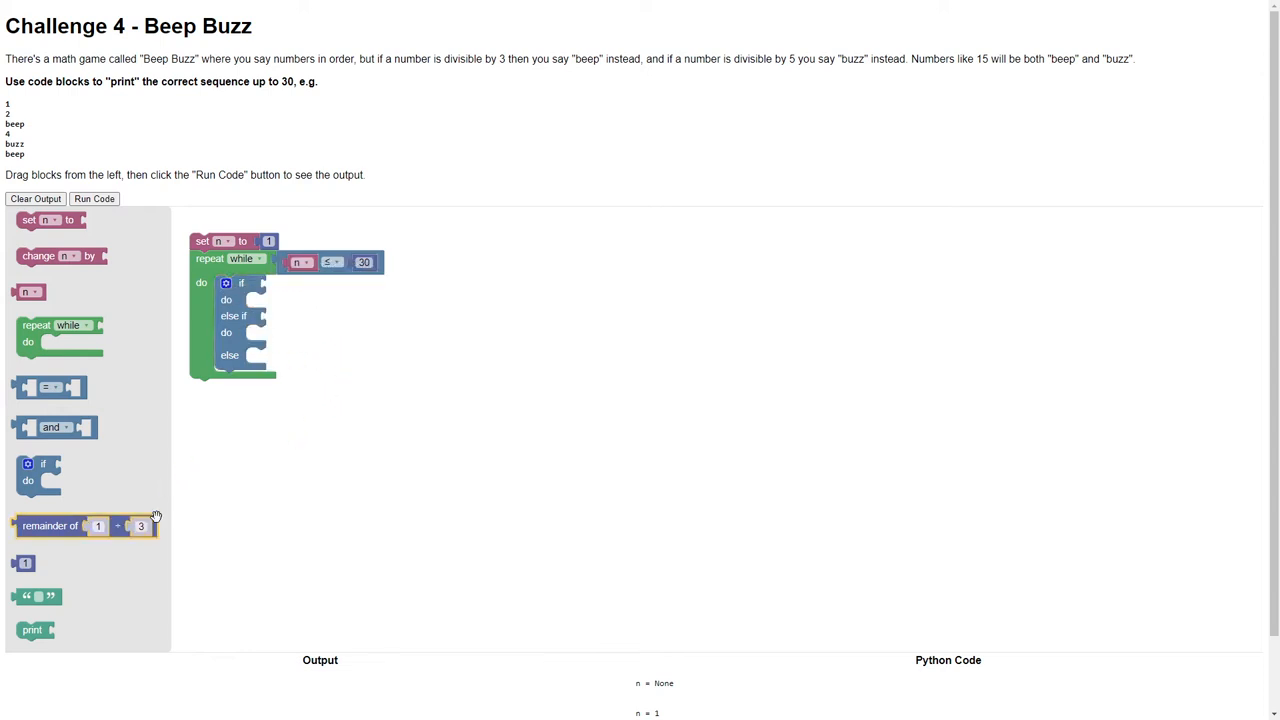
# Put a print block with variable n into the else branch
pyautogui.moveTo(35, 629); pyautogui.dragTo(261, 355)
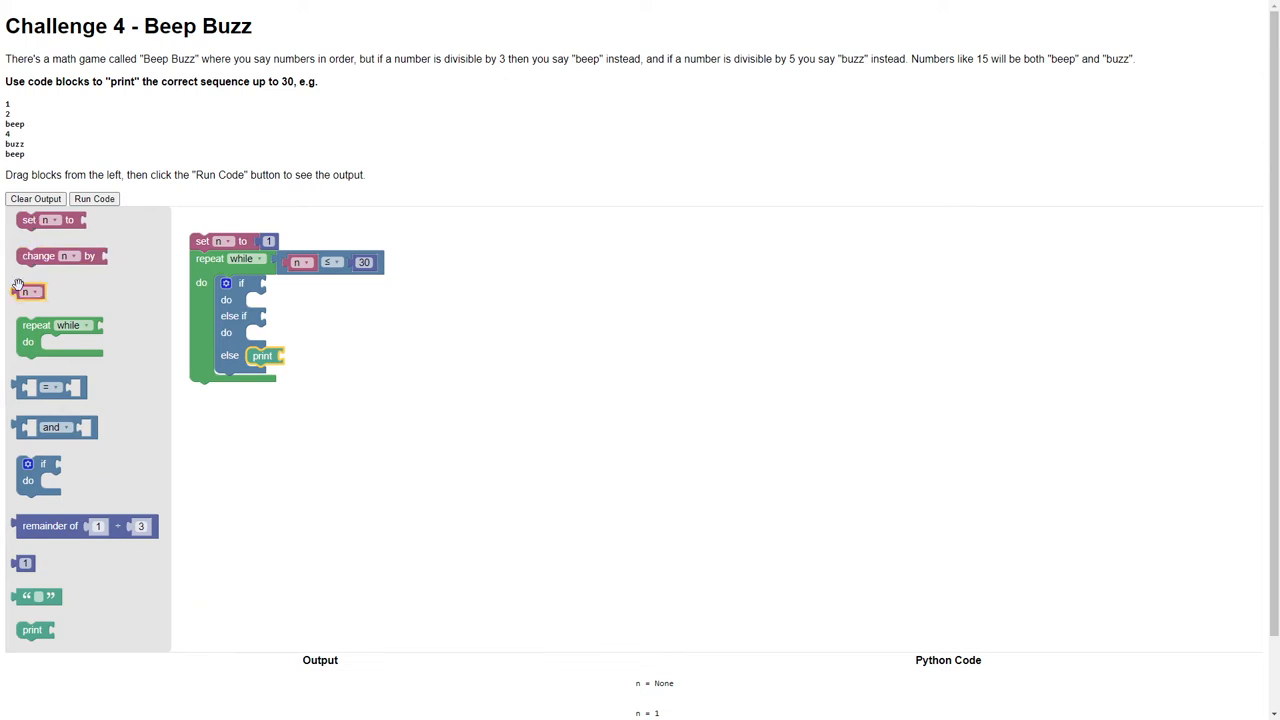
pyautogui.moveTo(27, 290); pyautogui.dragTo(298, 355)
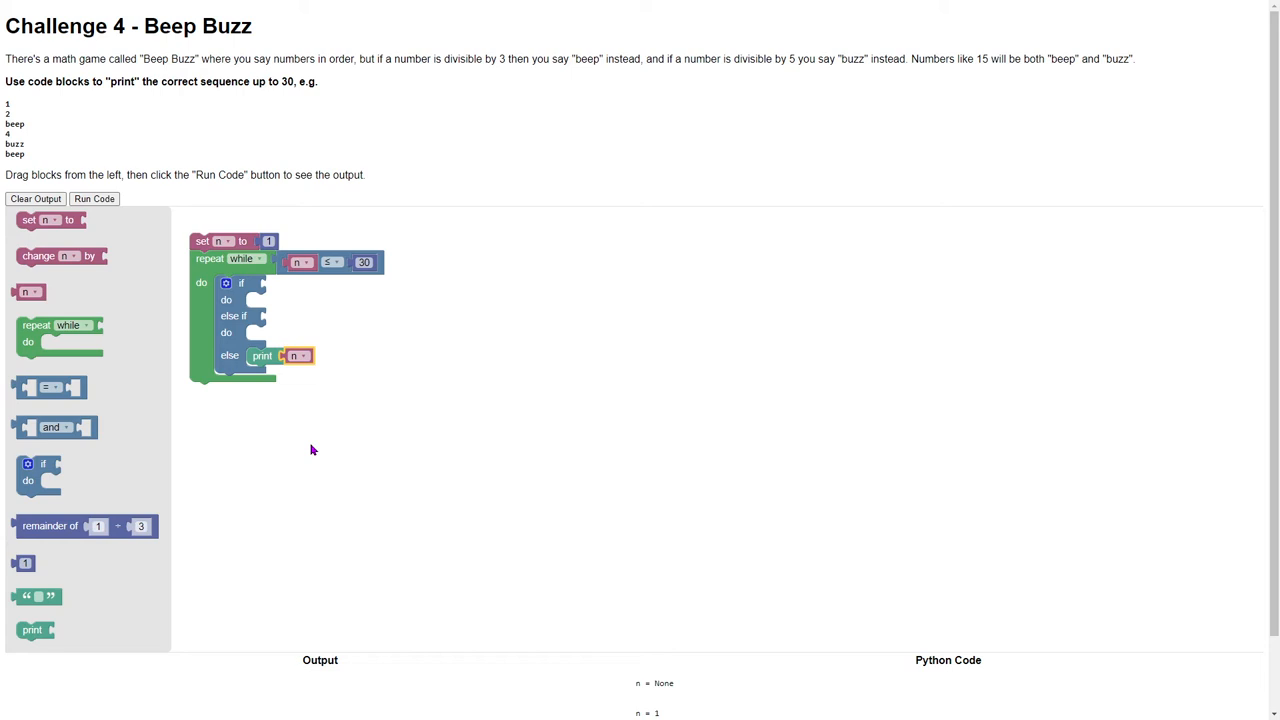
pyautogui.moveTo(290, 418)
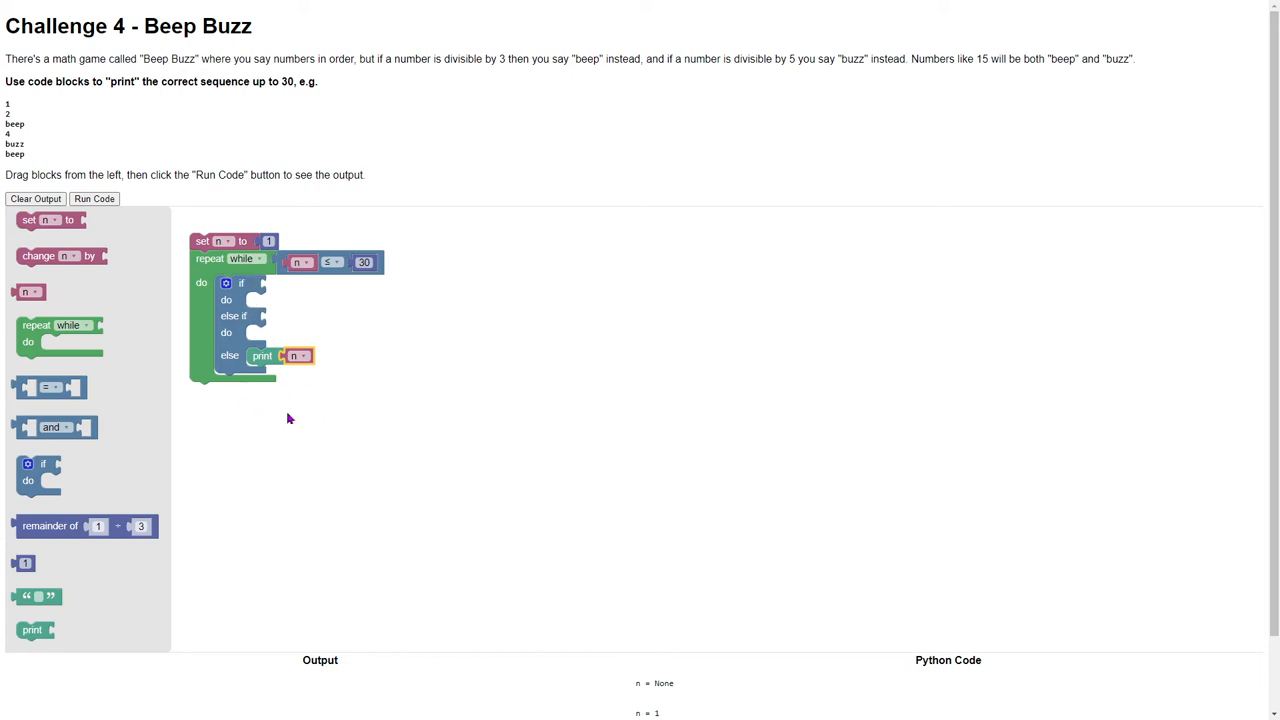
pyautogui.moveTo(259, 282)
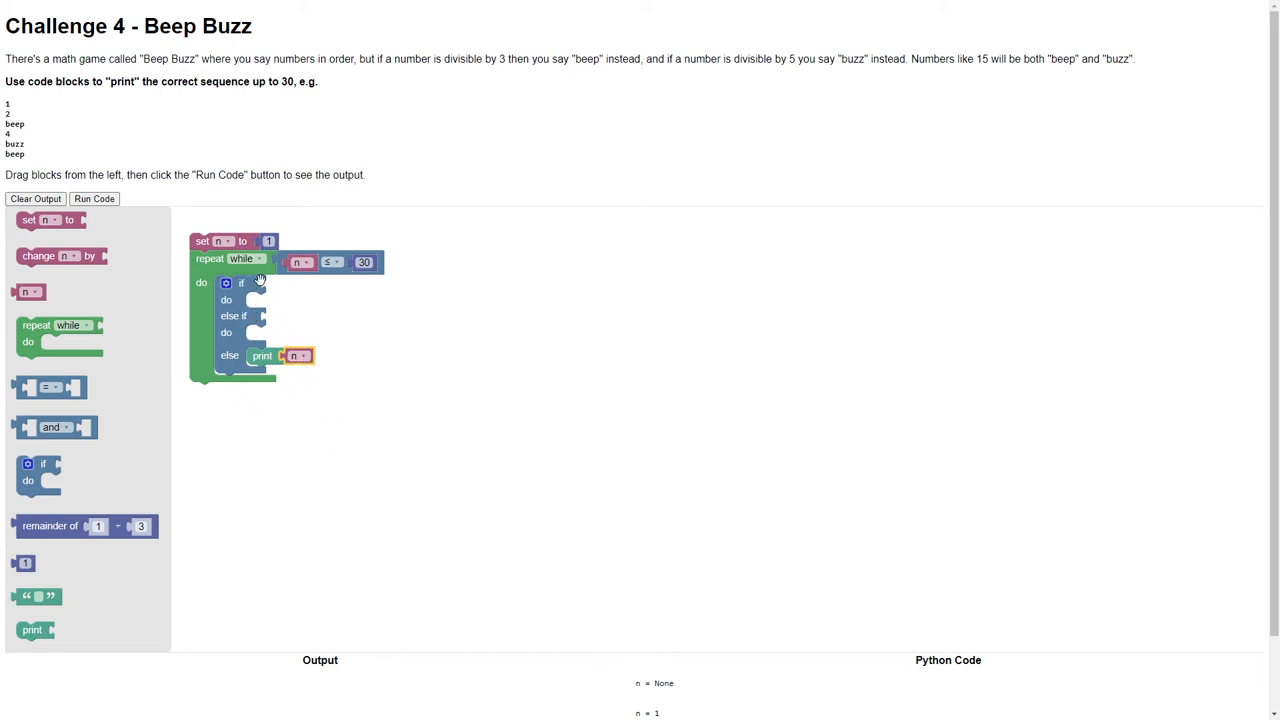
pyautogui.moveTo(108, 458)
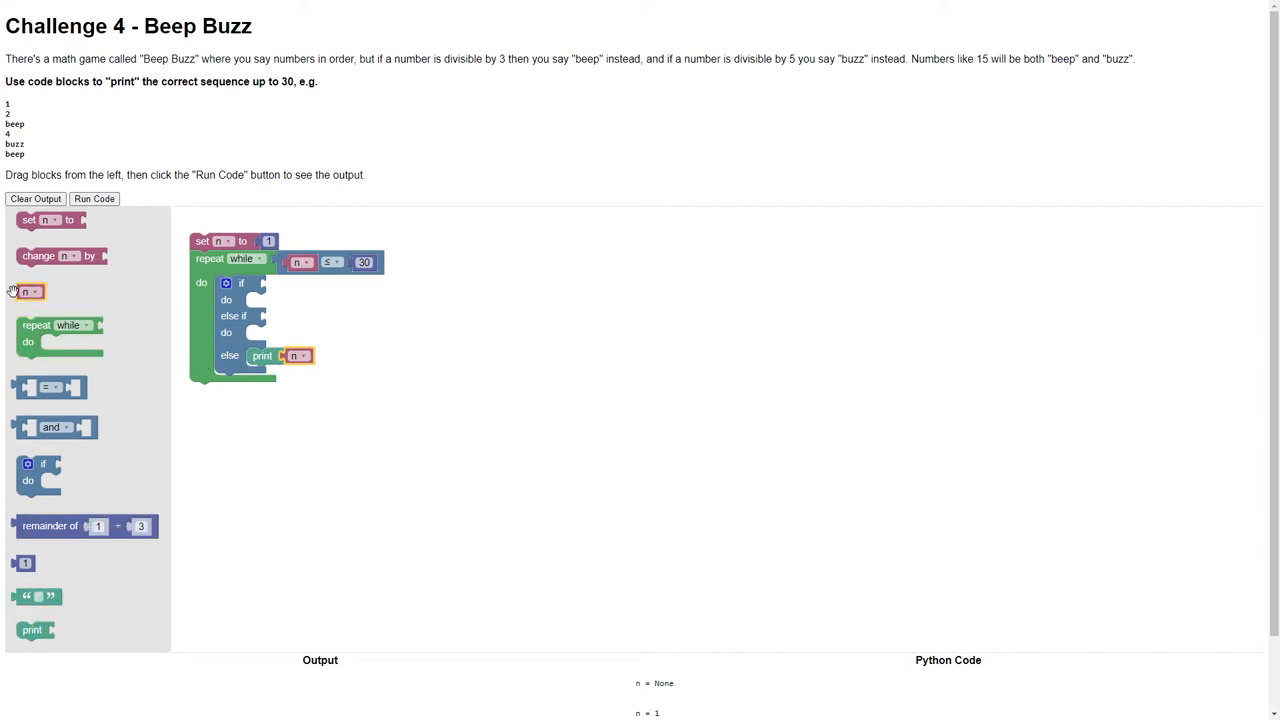
# Set the else-if condition to remainder of n ÷ 3 = 0
pyautogui.moveTo(25, 291); pyautogui.dragTo(365, 451)
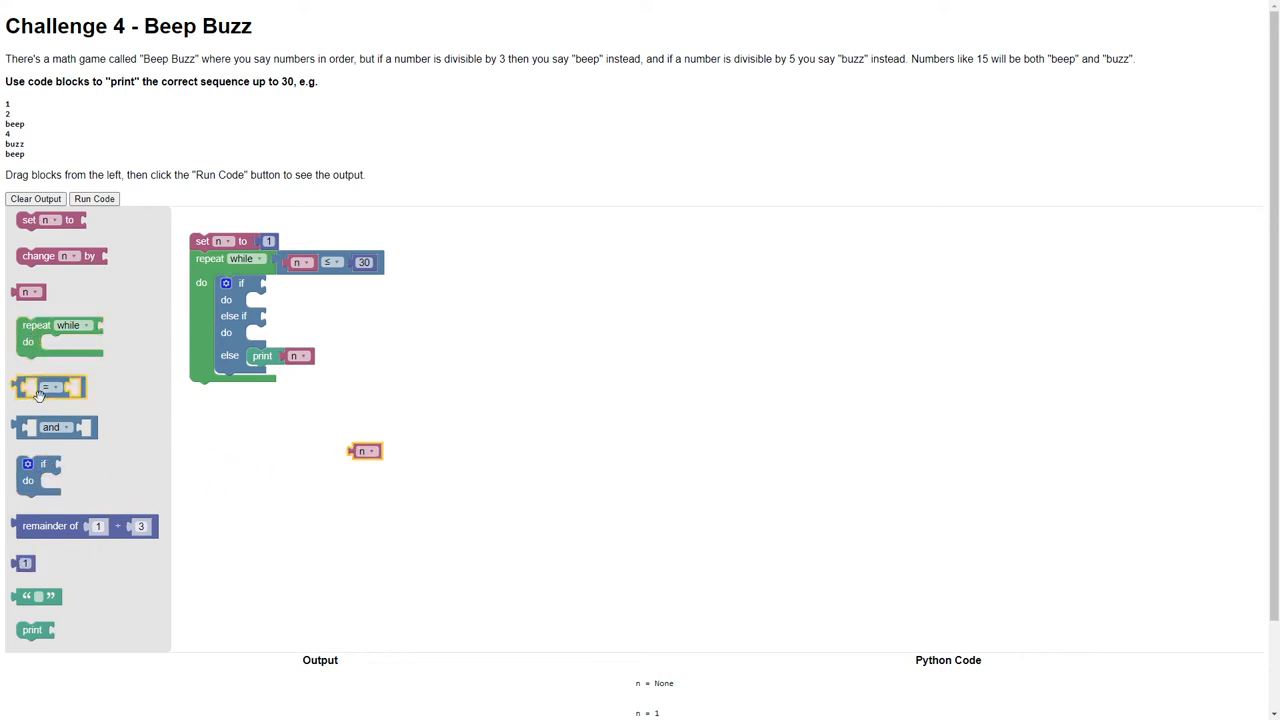
pyautogui.moveTo(87, 525); pyautogui.dragTo(283, 352)
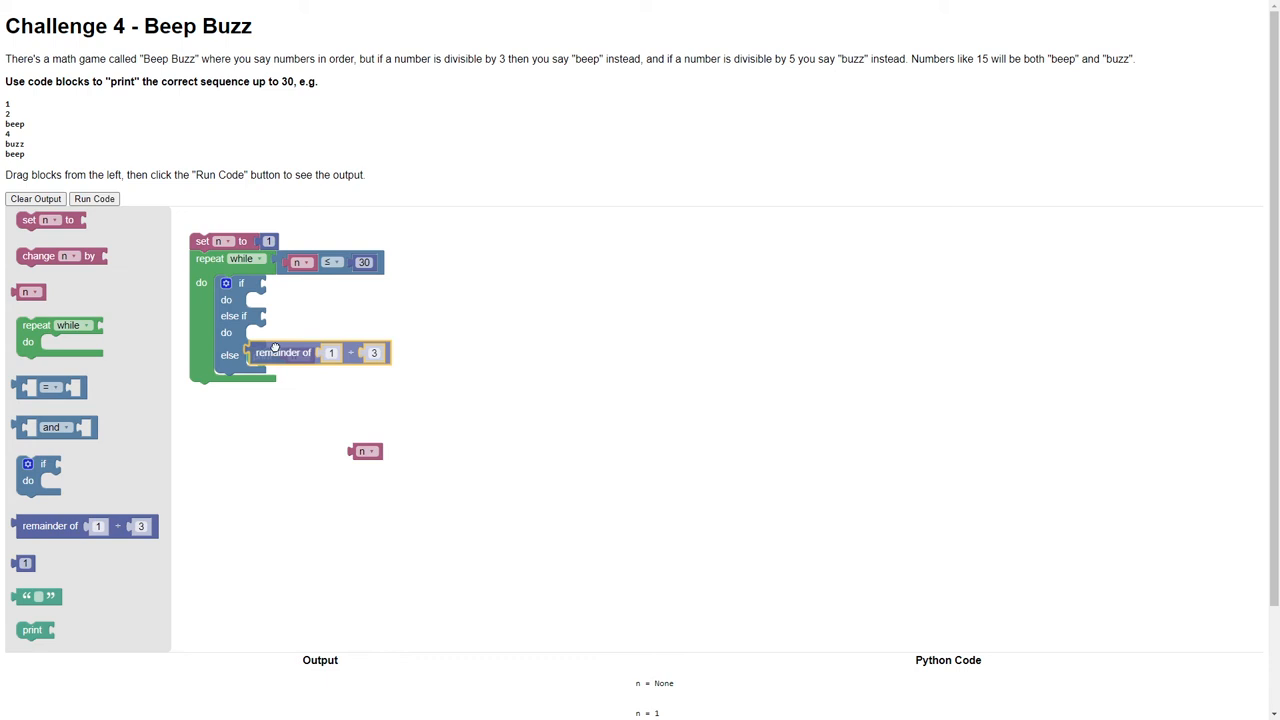
pyautogui.moveTo(283, 352); pyautogui.dragTo(301, 554)
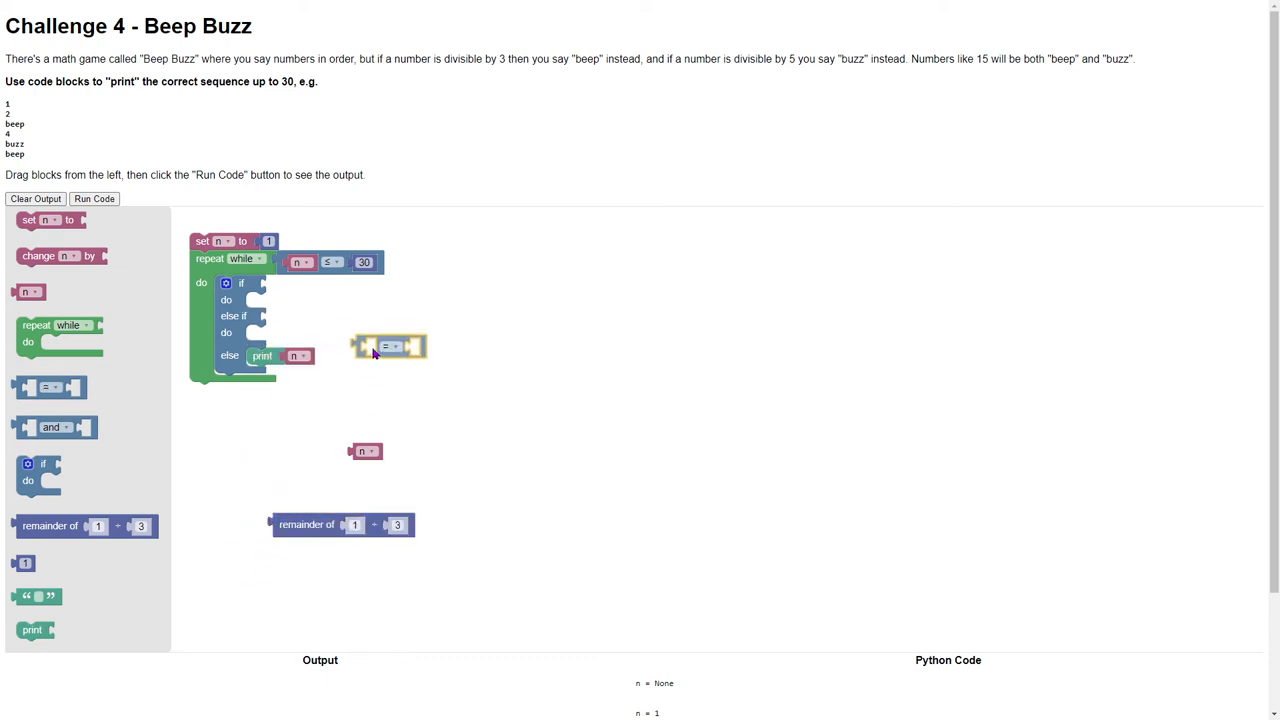
pyautogui.moveTo(344, 524); pyautogui.dragTo(355, 324)
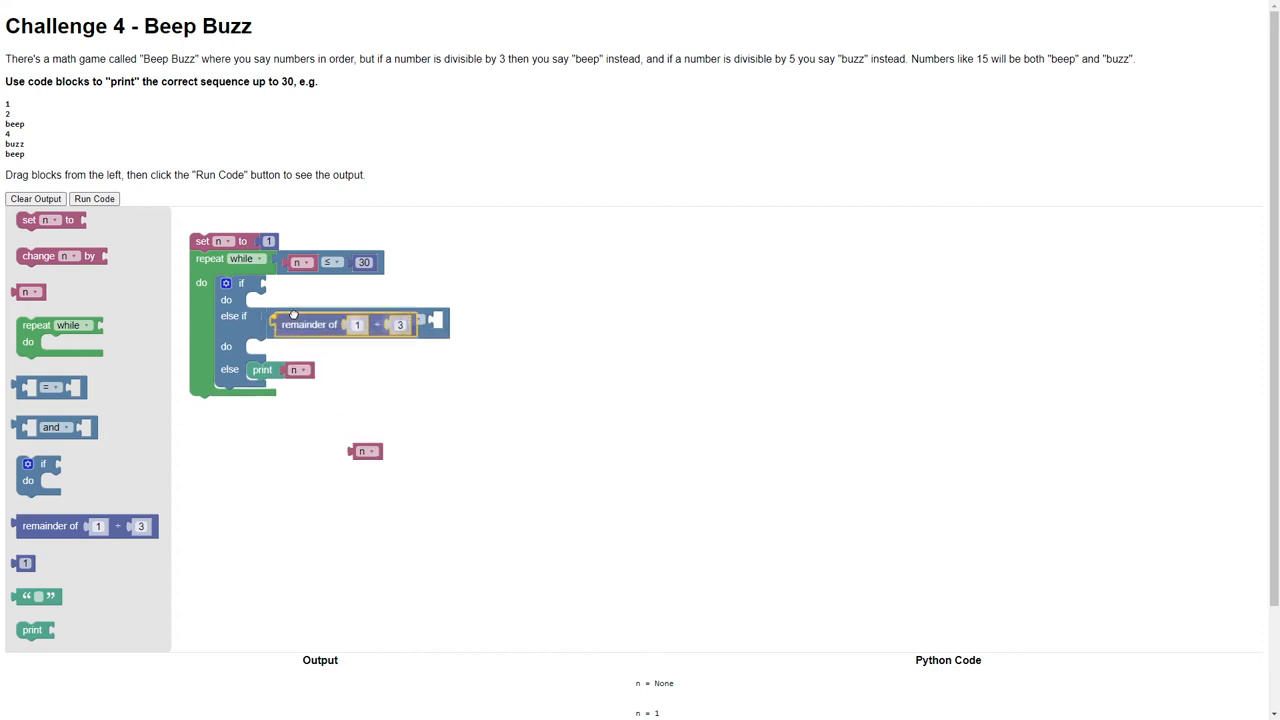
pyautogui.moveTo(365, 451); pyautogui.dragTo(357, 330)
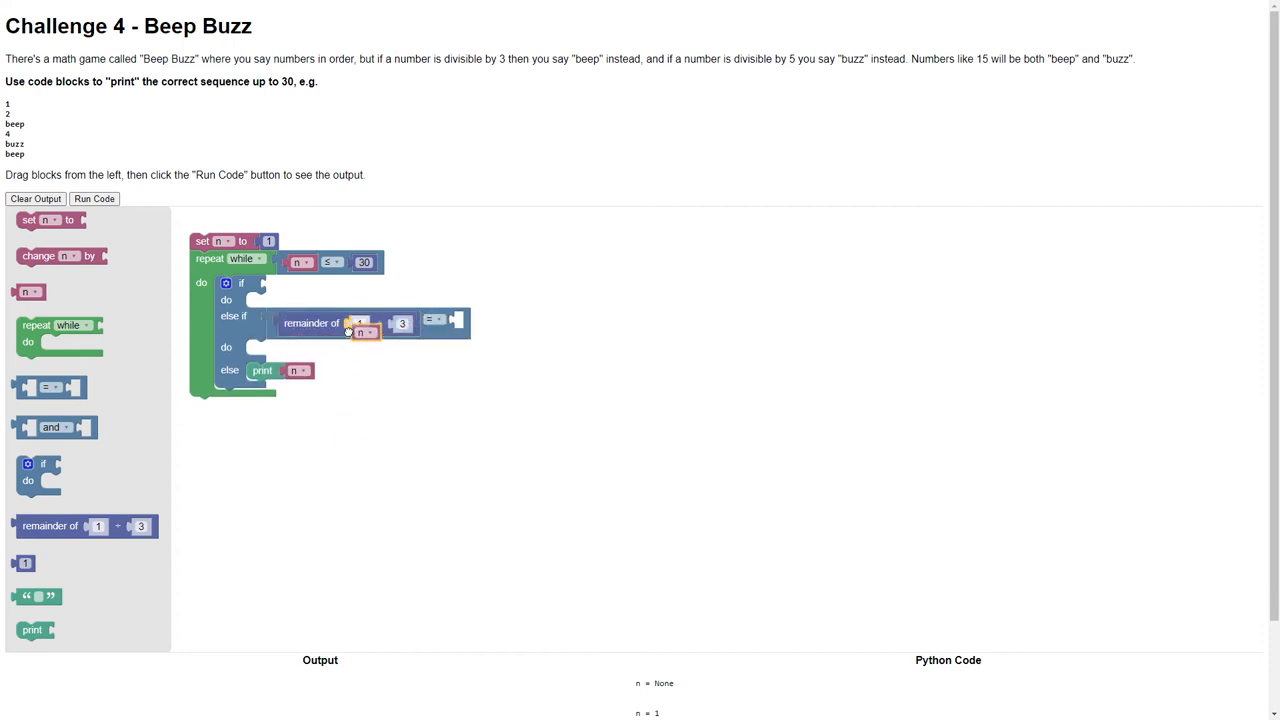
pyautogui.moveTo(362, 331); pyautogui.dragTo(362, 323)
pyautogui.write('0')
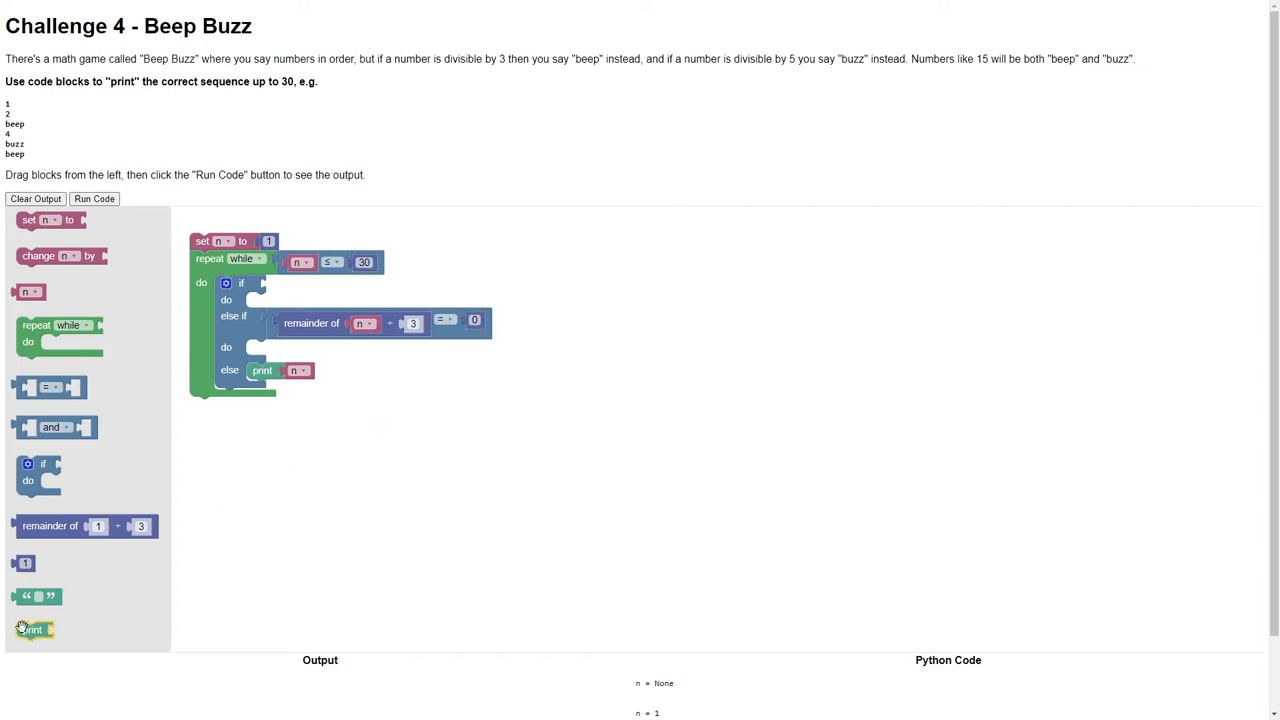
# Print the text 'beep' in the remainder-by-3 branch
pyautogui.moveTo(33, 629); pyautogui.dragTo(262, 347)
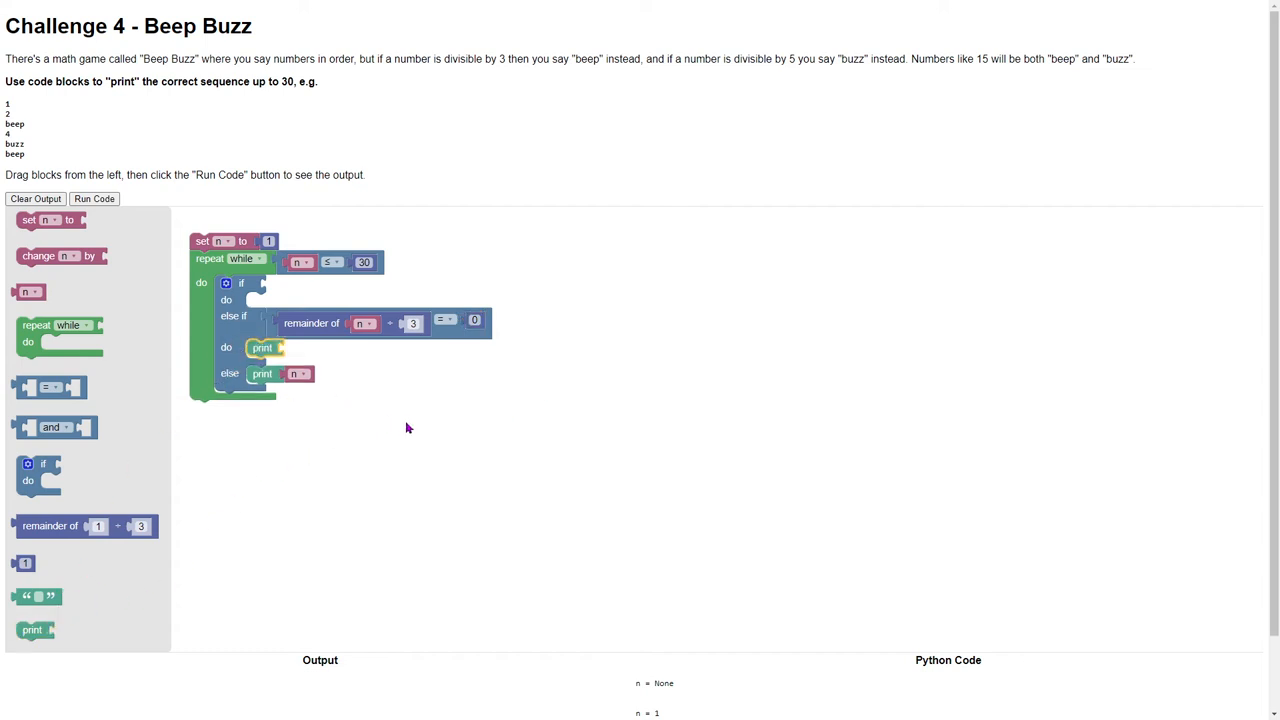
pyautogui.moveTo(398, 108)
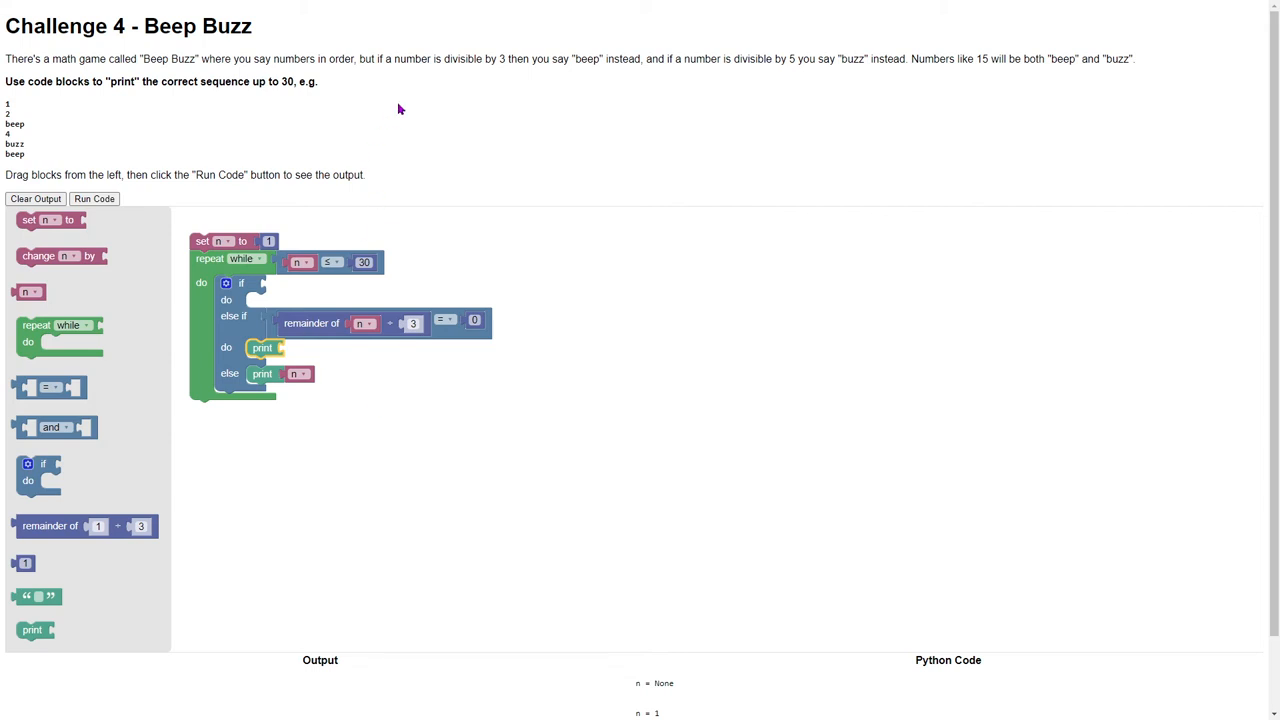
pyautogui.moveTo(40, 475)
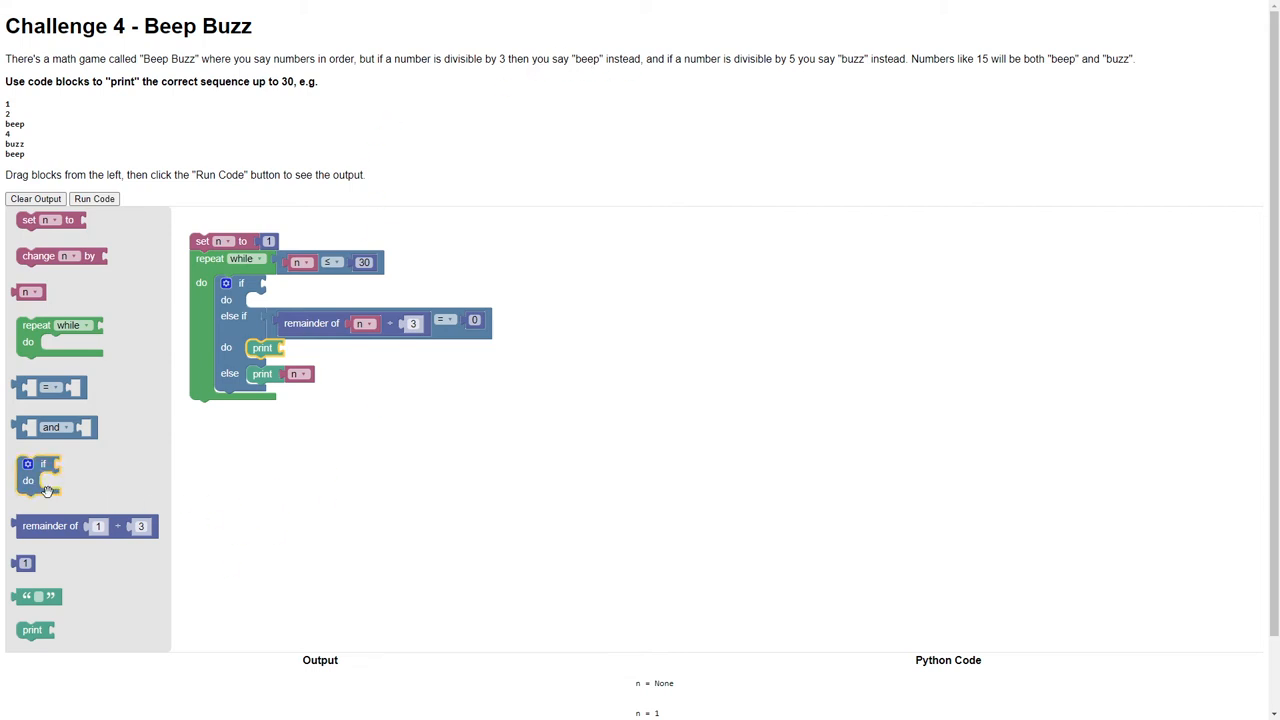
pyautogui.moveTo(38, 596); pyautogui.dragTo(297, 347)
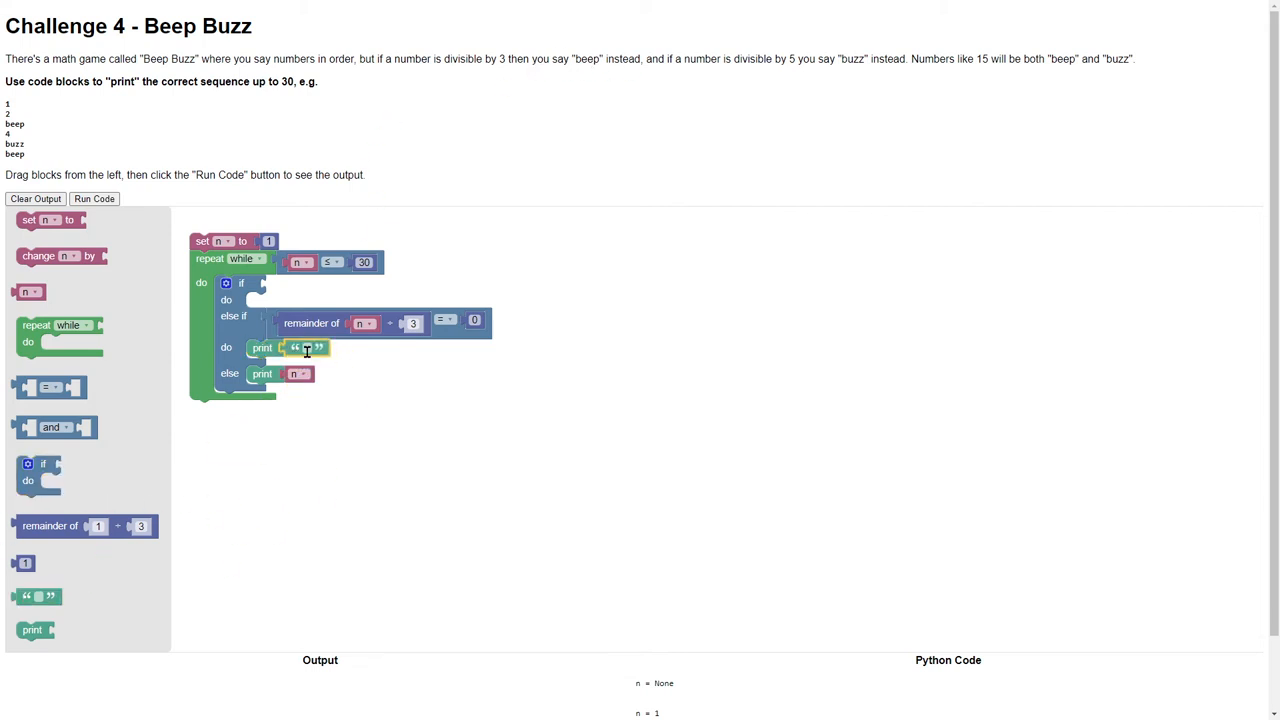
pyautogui.write('beep')
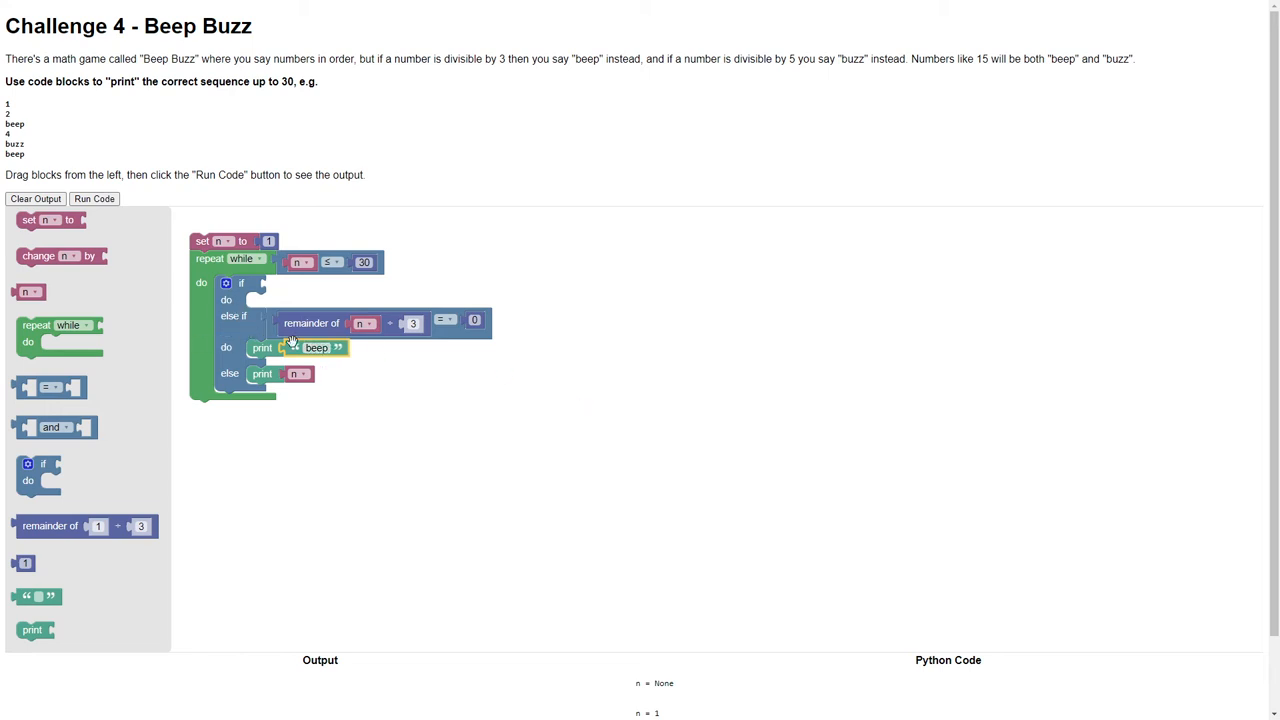
pyautogui.click(225, 283)
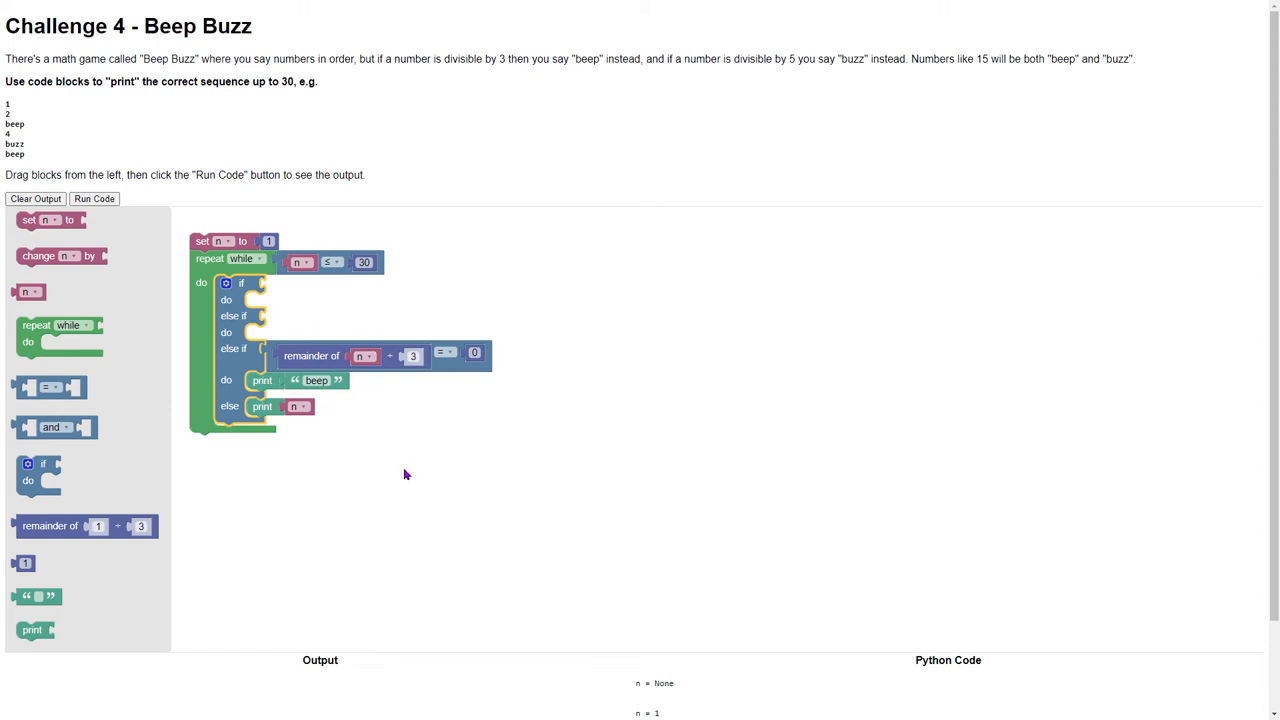
pyautogui.moveTo(78, 365)
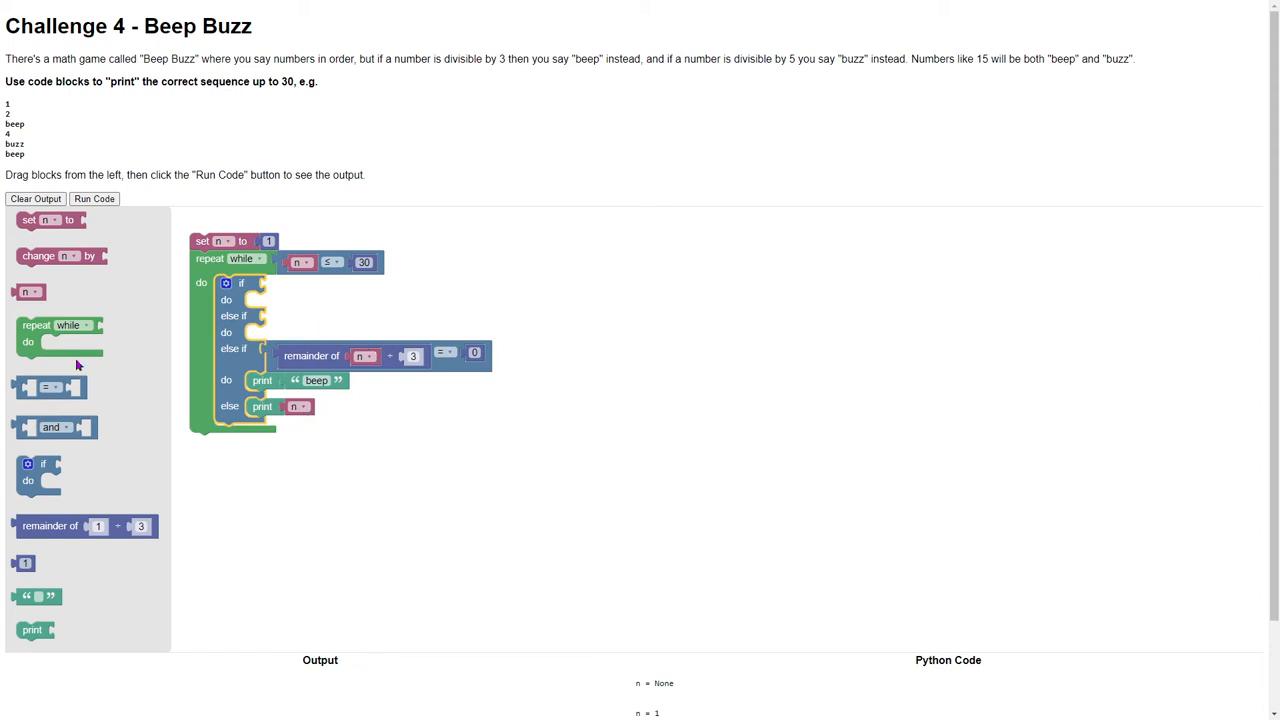
# Duplicate the divisible-by-3 condition and print into a new branch, changing them to 5 and 'buzz'
pyautogui.rightClick(350, 355)
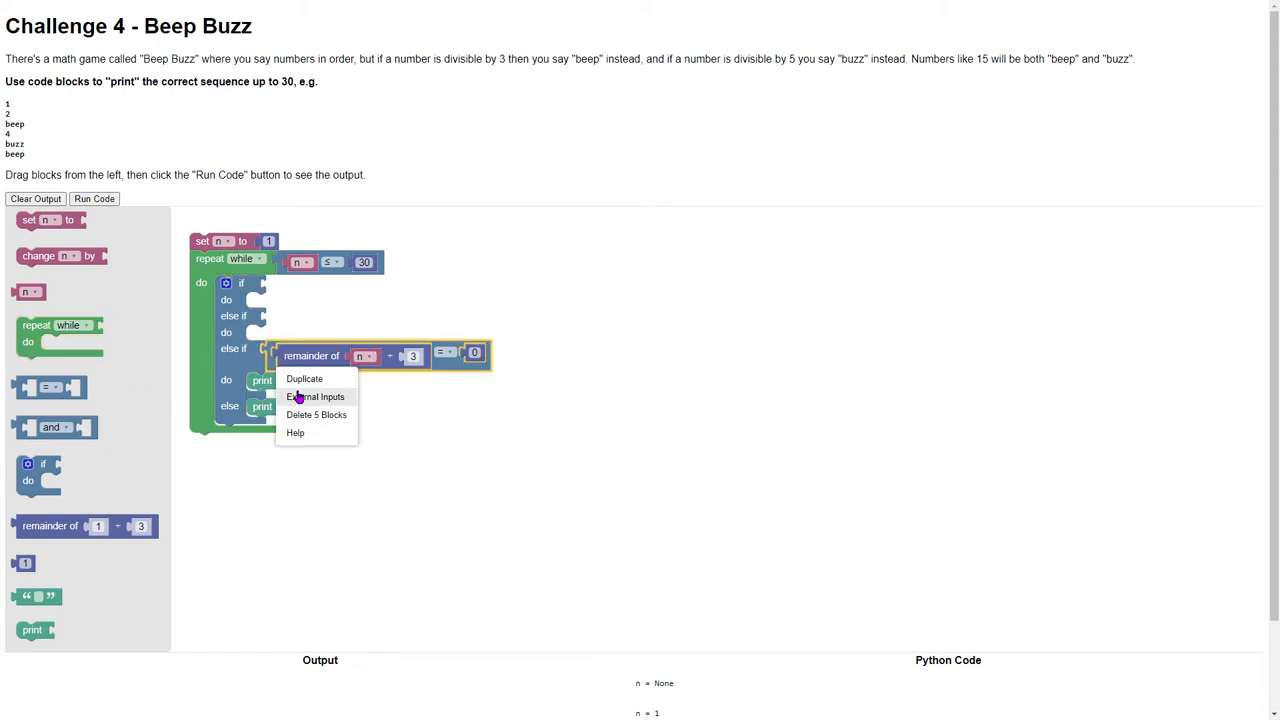
pyautogui.click(304, 378)
pyautogui.write('5')
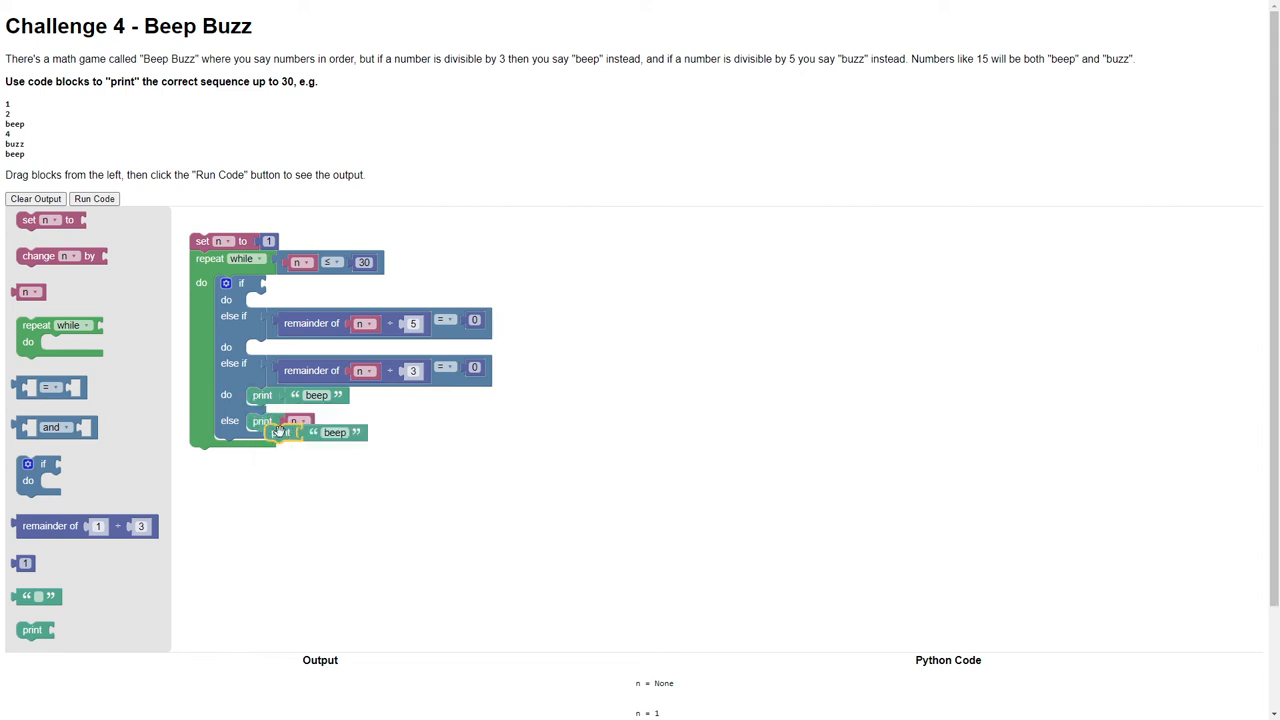
pyautogui.moveTo(290, 420); pyautogui.dragTo(290, 347)
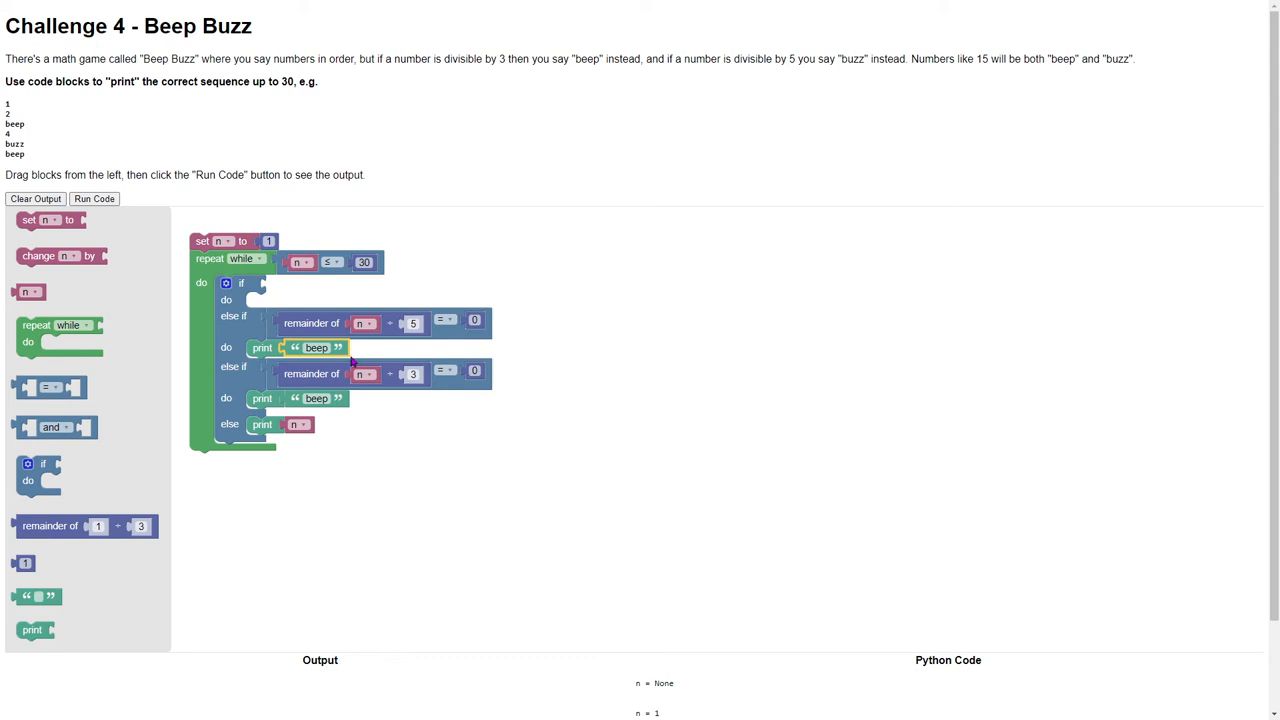
pyautogui.click(316, 347)
pyautogui.write('buzz')
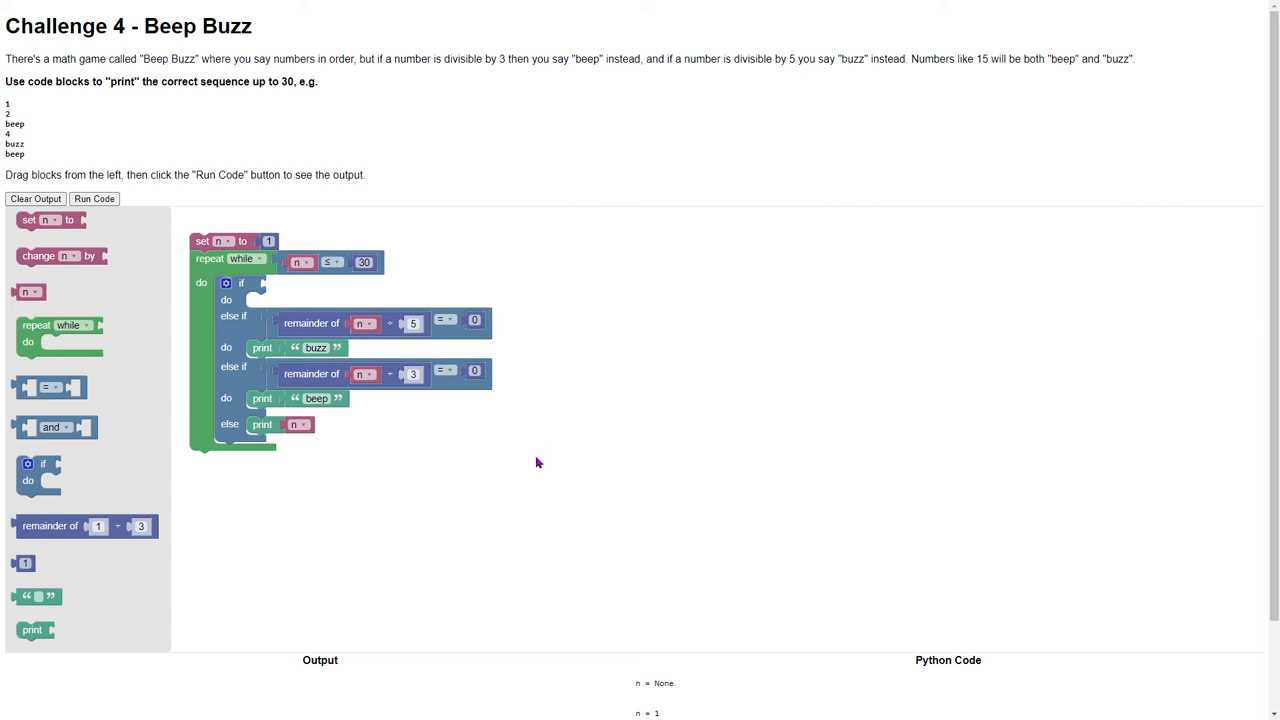
pyautogui.moveTo(452, 349)
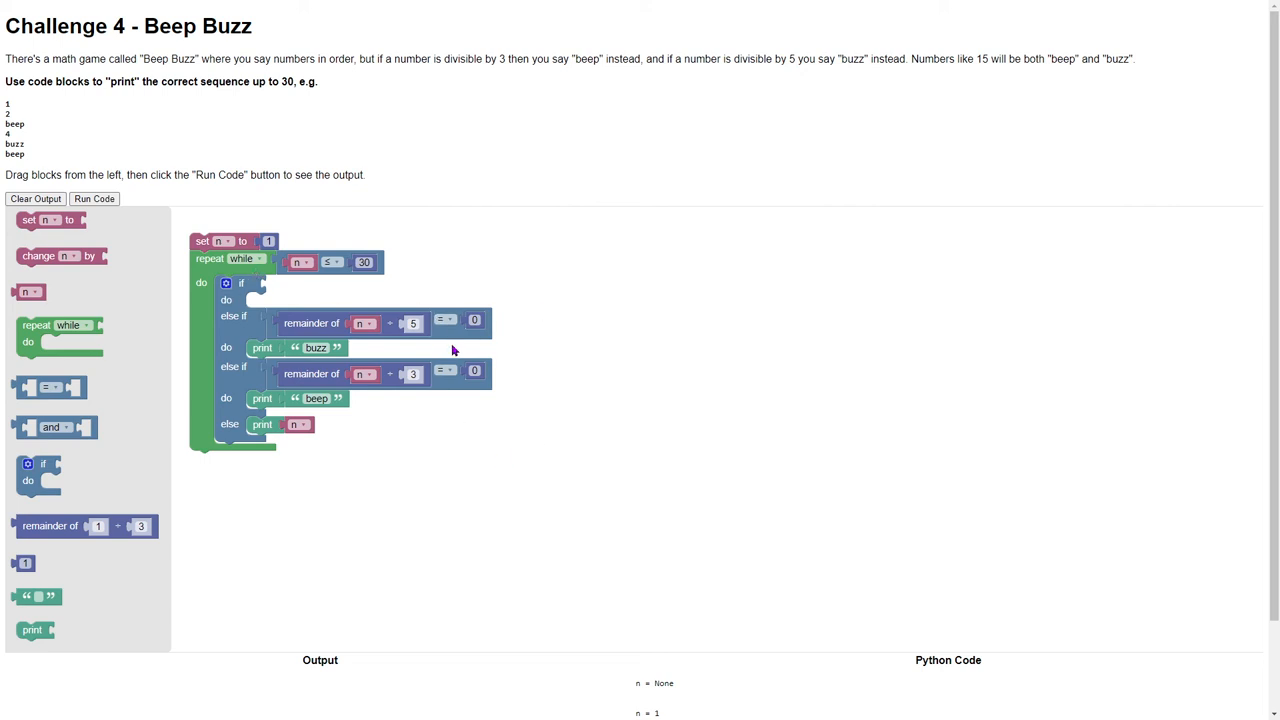
# Build an 'and' condition for divisibility by 5 and 3 in the top if branch
pyautogui.click(55, 427)
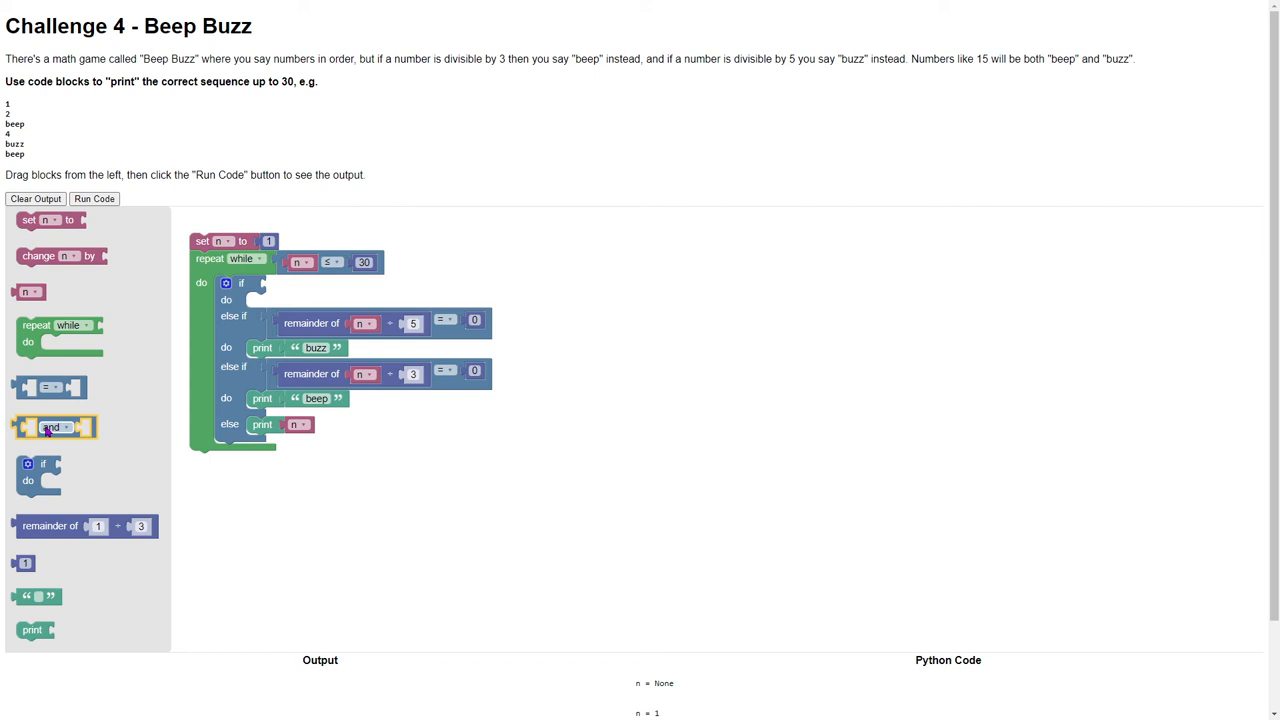
pyautogui.moveTo(54, 427); pyautogui.dragTo(305, 286)
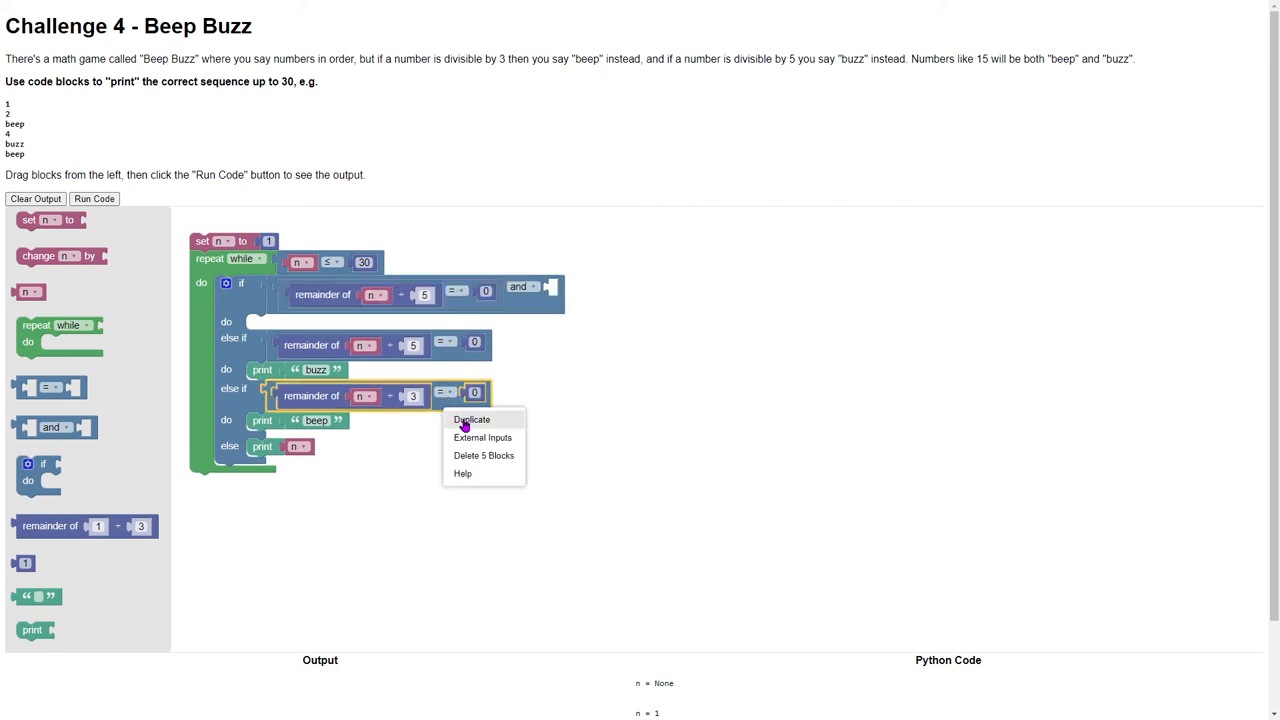
pyautogui.click(471, 419)
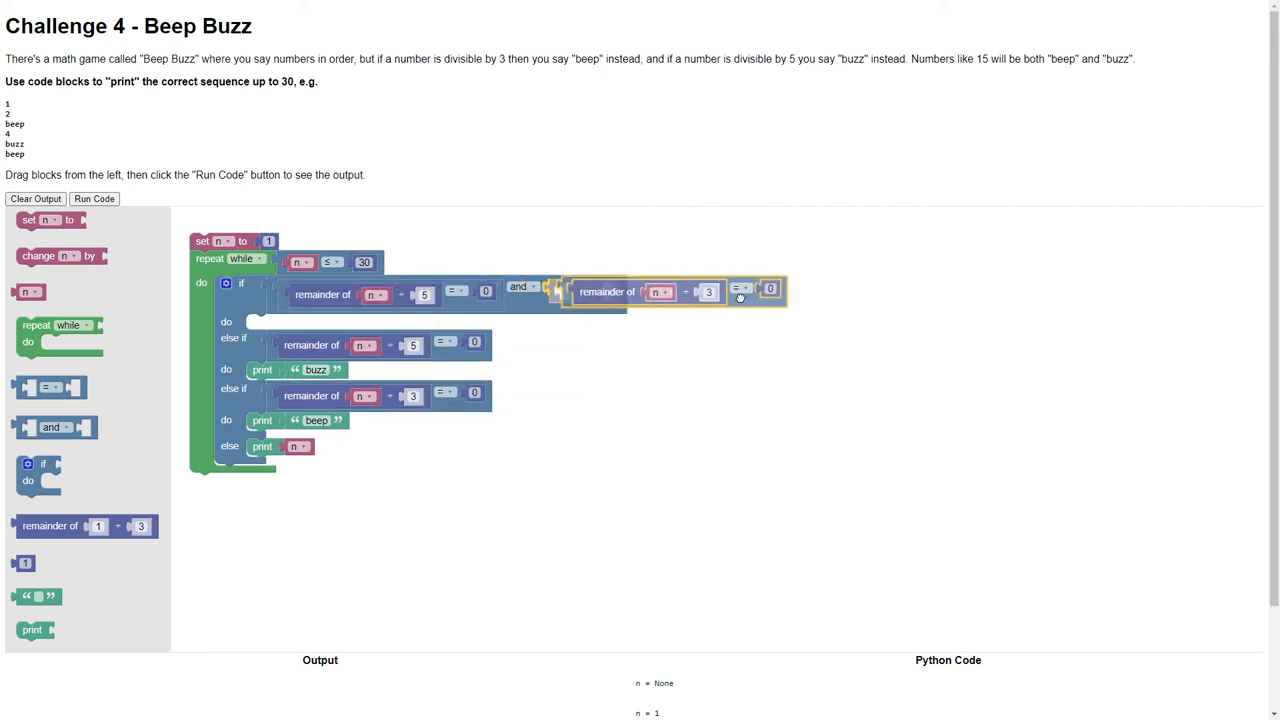
pyautogui.rightClick(262, 369)
pyautogui.write('beep buzz')
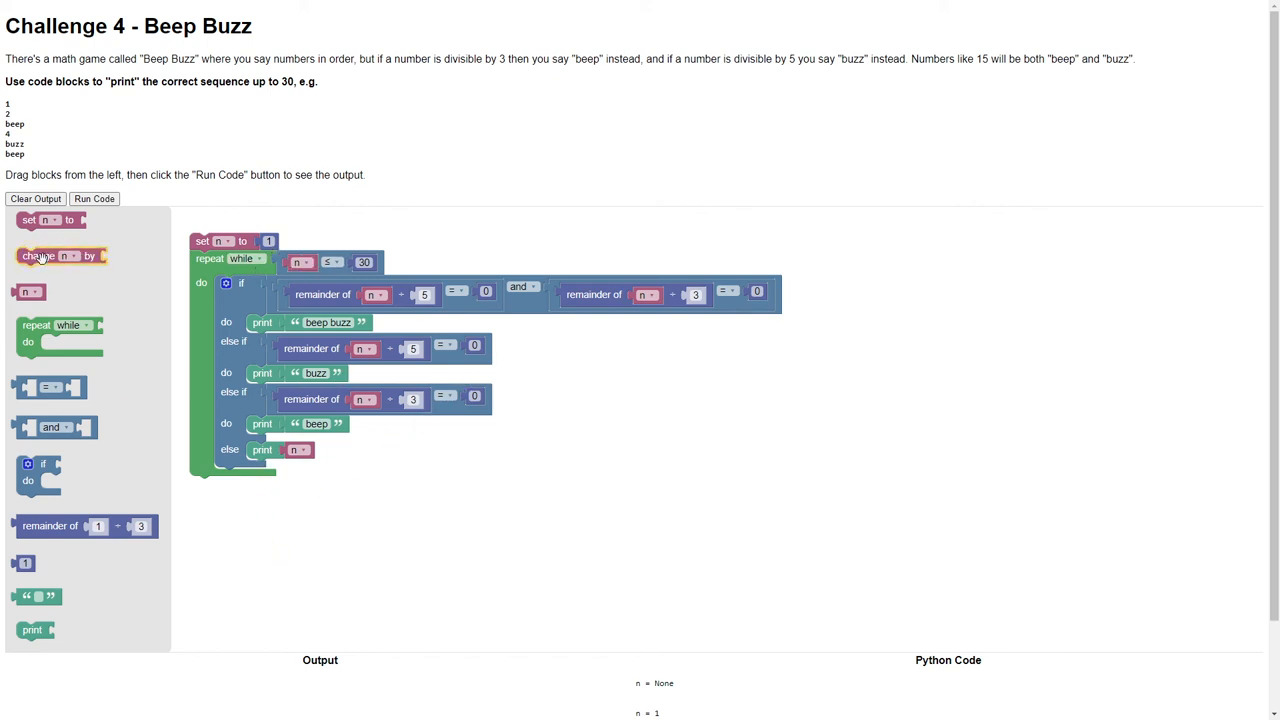
# Add 'change n by 1' after the if chain inside the loop
pyautogui.moveTo(60, 256); pyautogui.dragTo(245, 478)
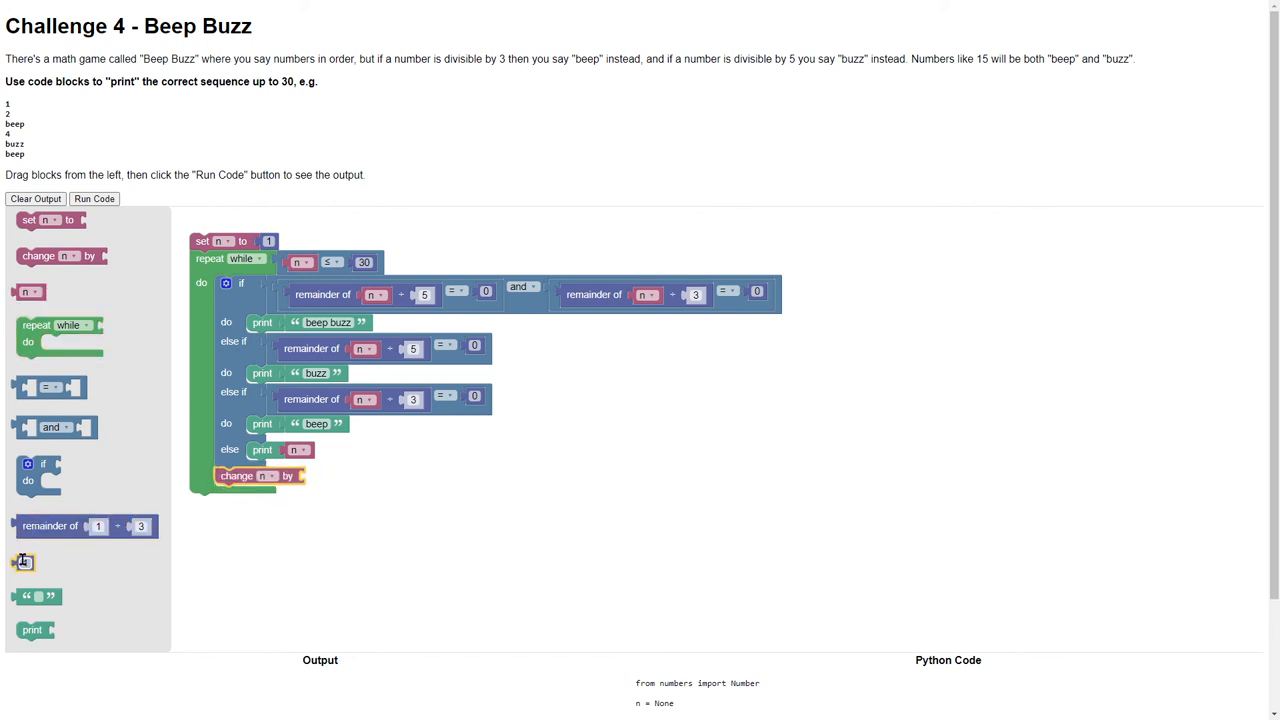
pyautogui.moveTo(24, 561); pyautogui.dragTo(314, 475)
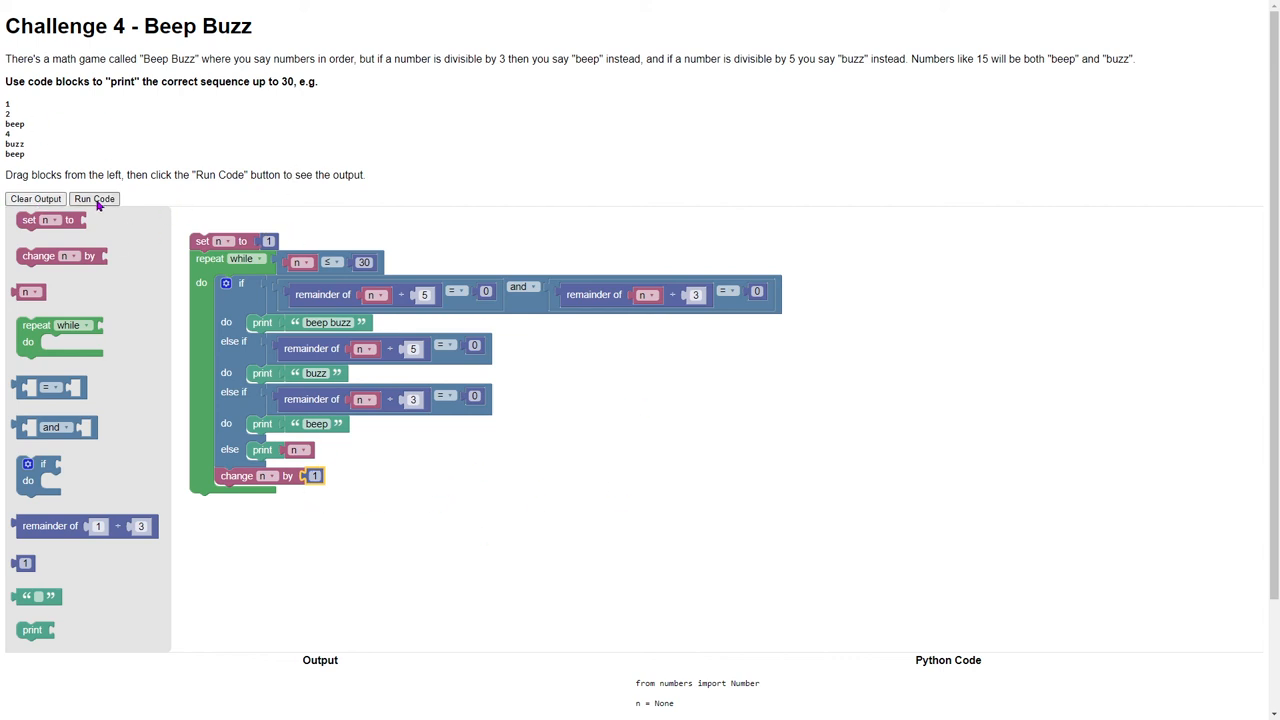
# Run the code and scroll through the Beep Buzz output and Python code
pyautogui.click(94, 198)
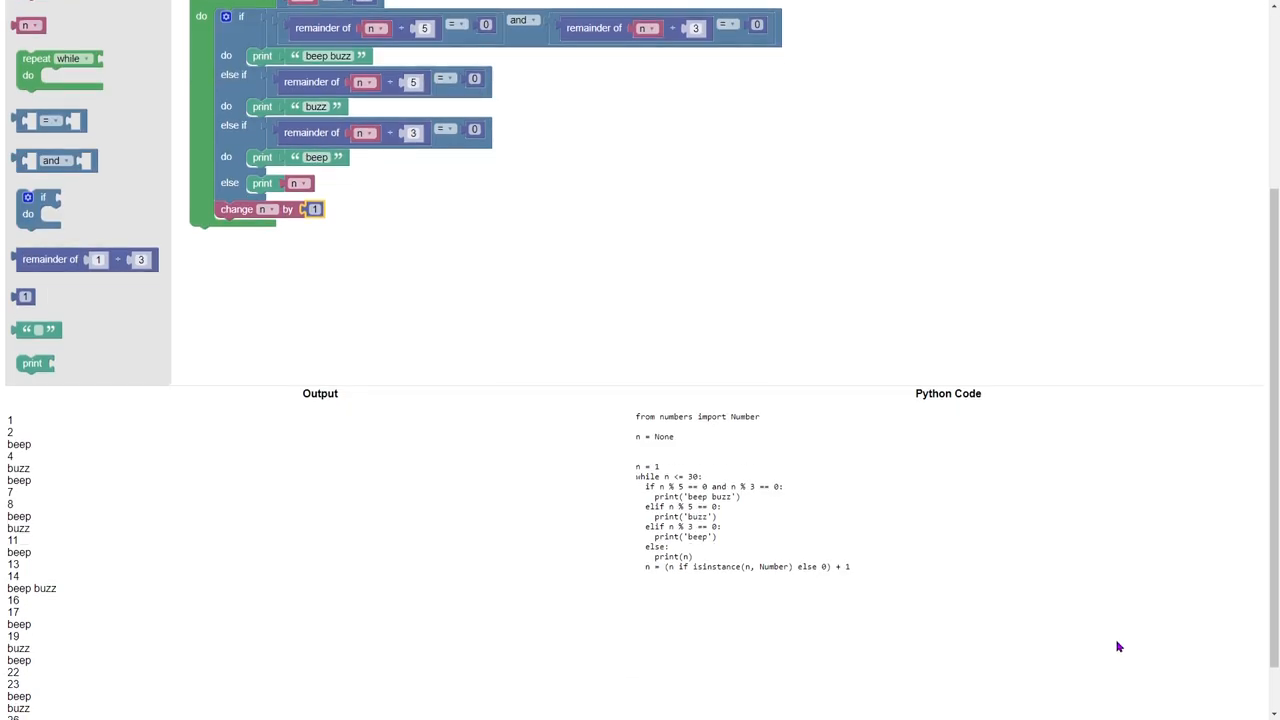
pyautogui.scroll(-3)
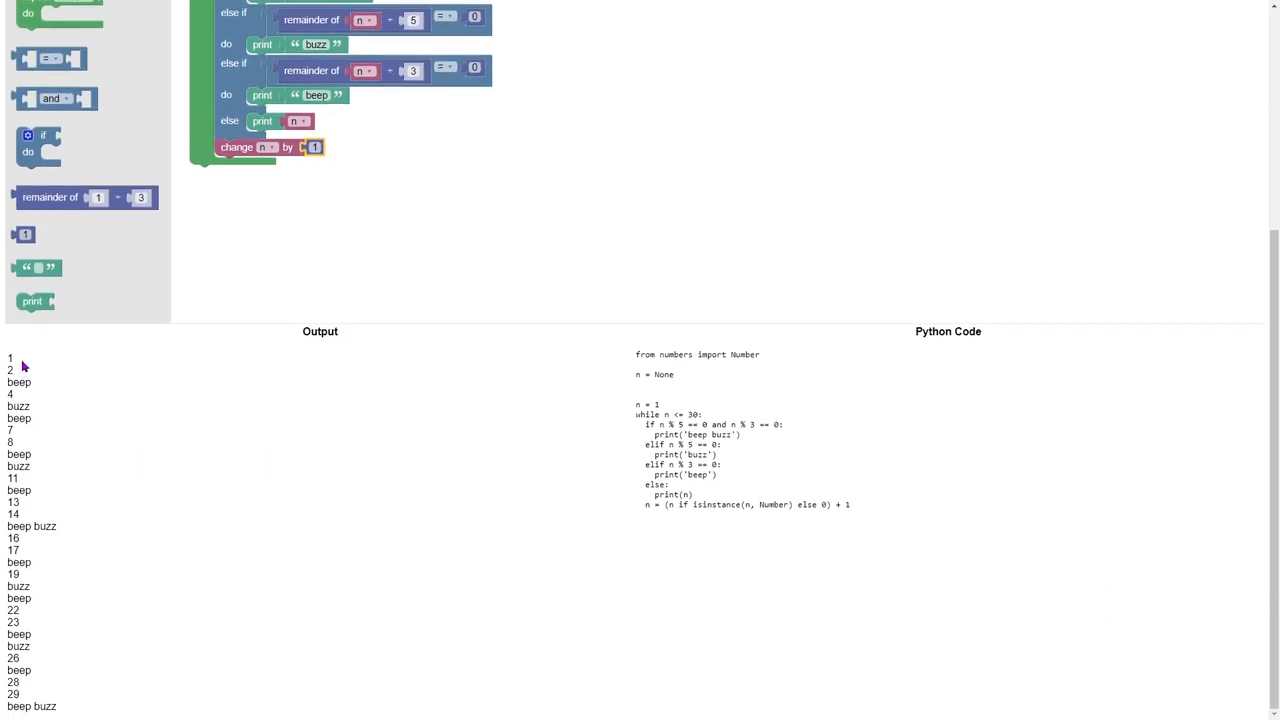
pyautogui.moveTo(18, 410)
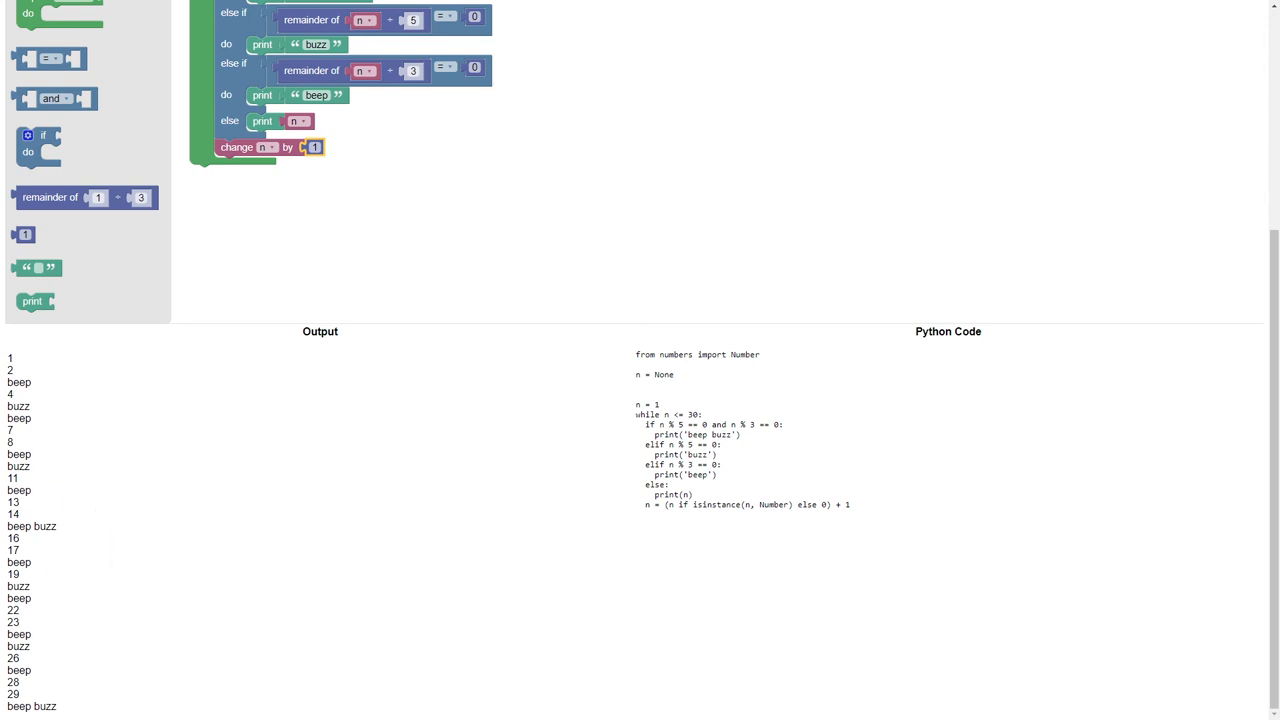
pyautogui.moveTo(313, 572)
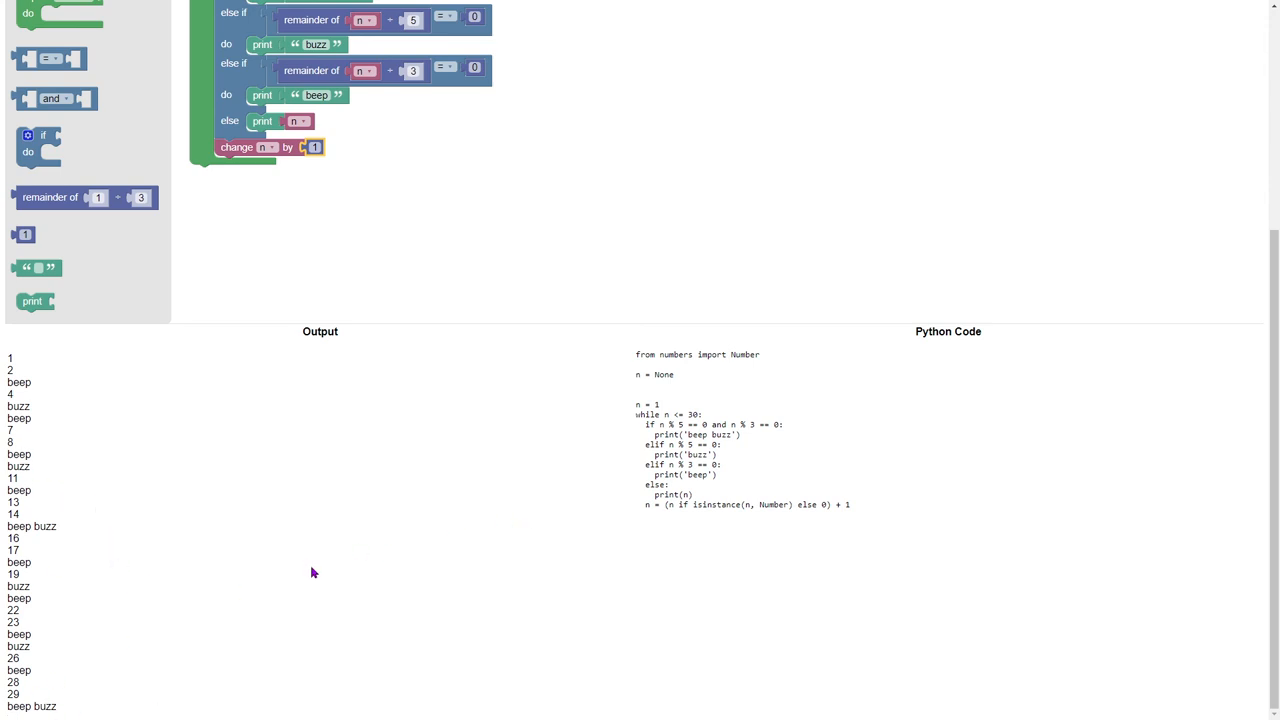
pyautogui.scroll(3)
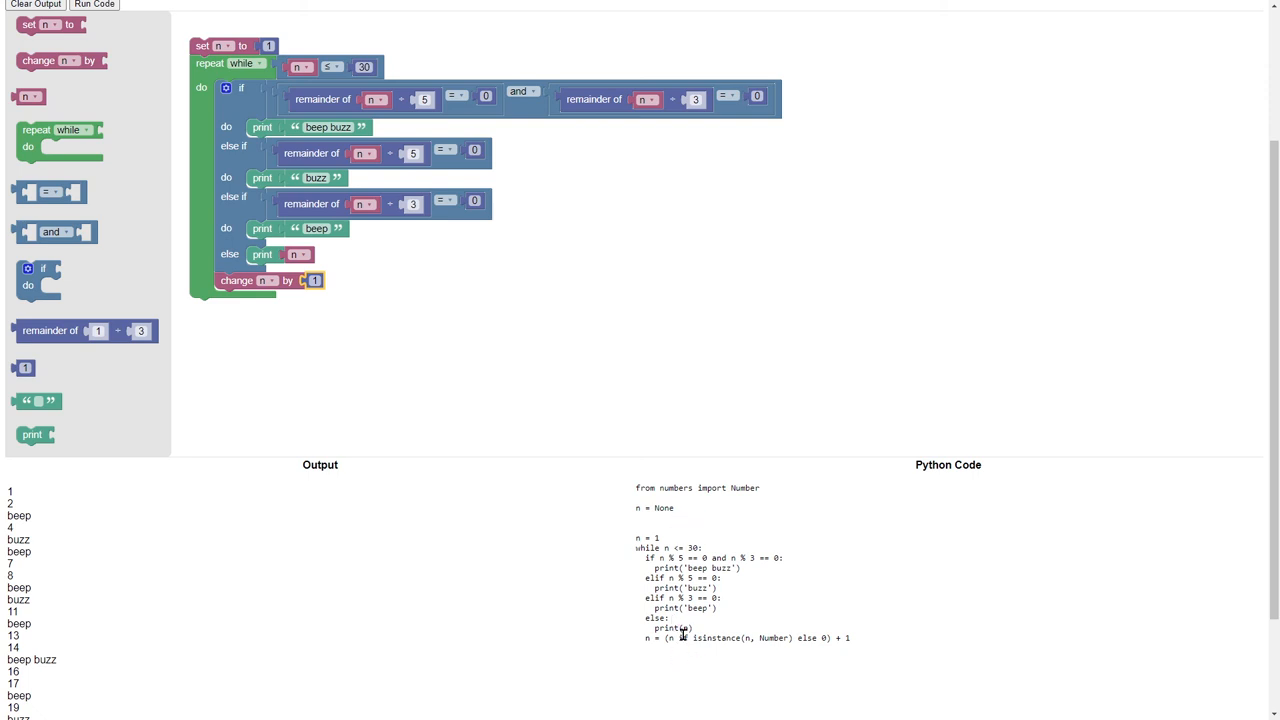
pyautogui.moveTo(813, 625)
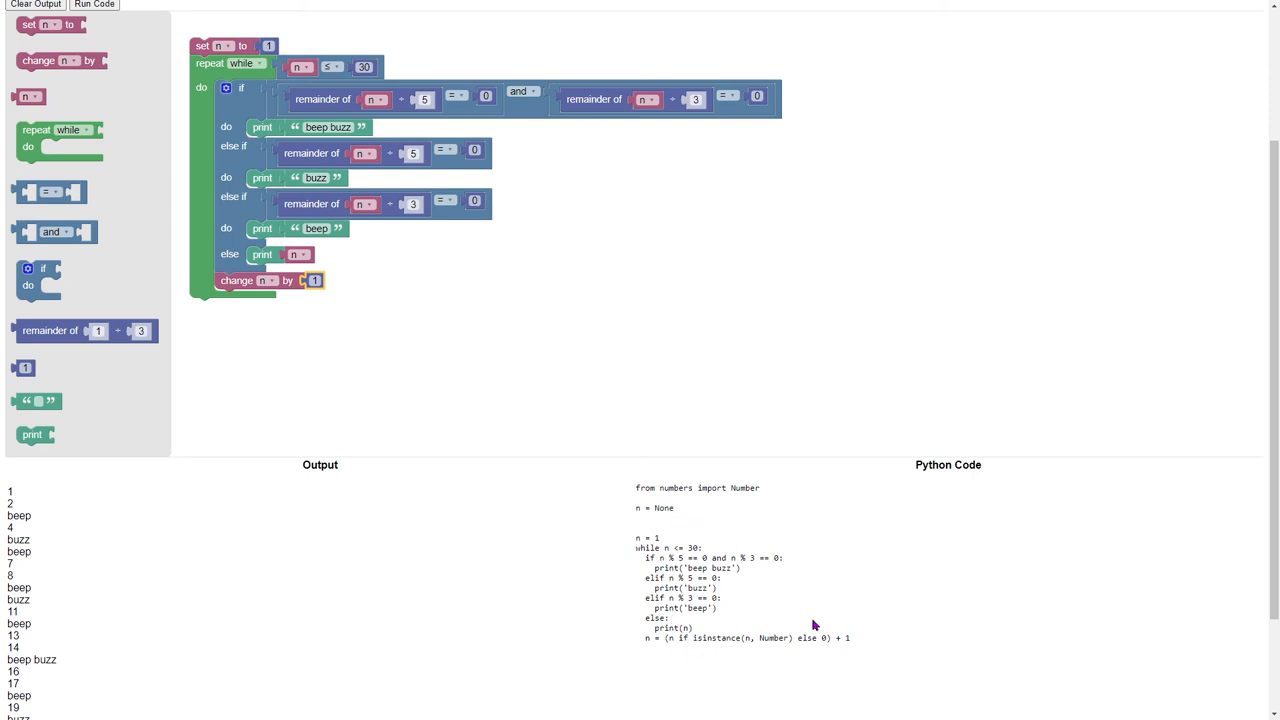
pyautogui.moveTo(690, 502)
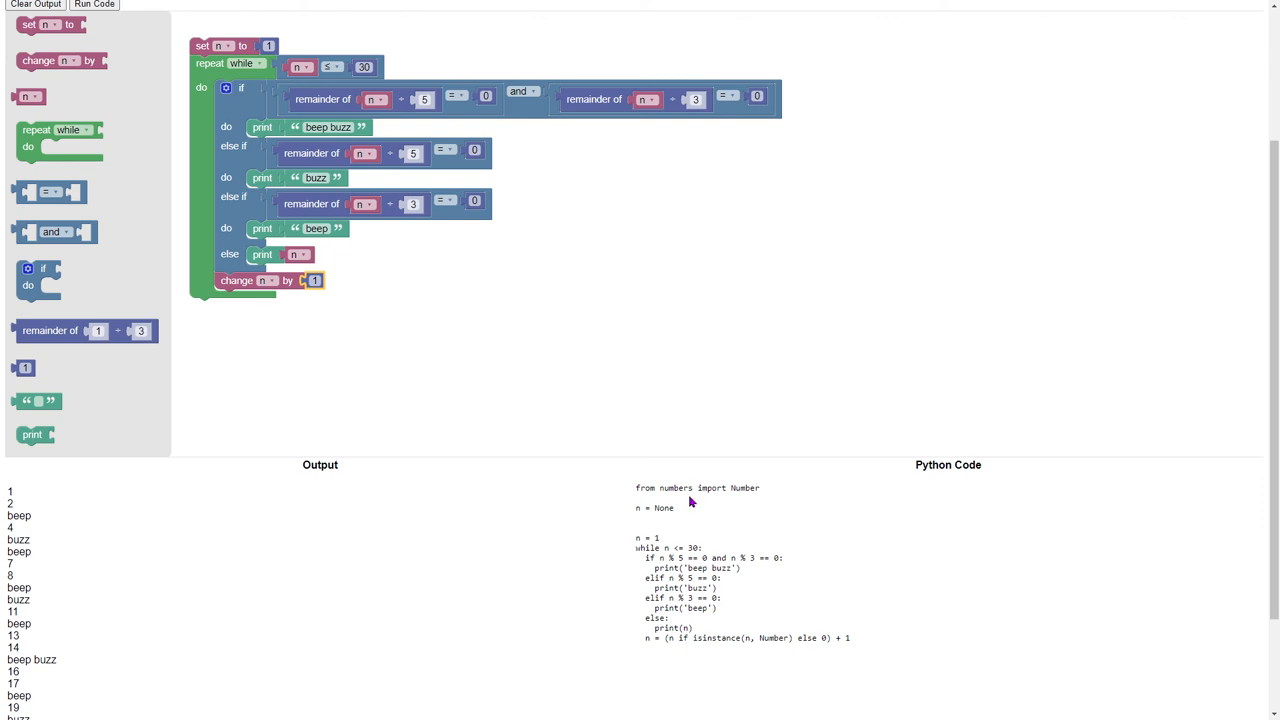
pyautogui.scroll(3)
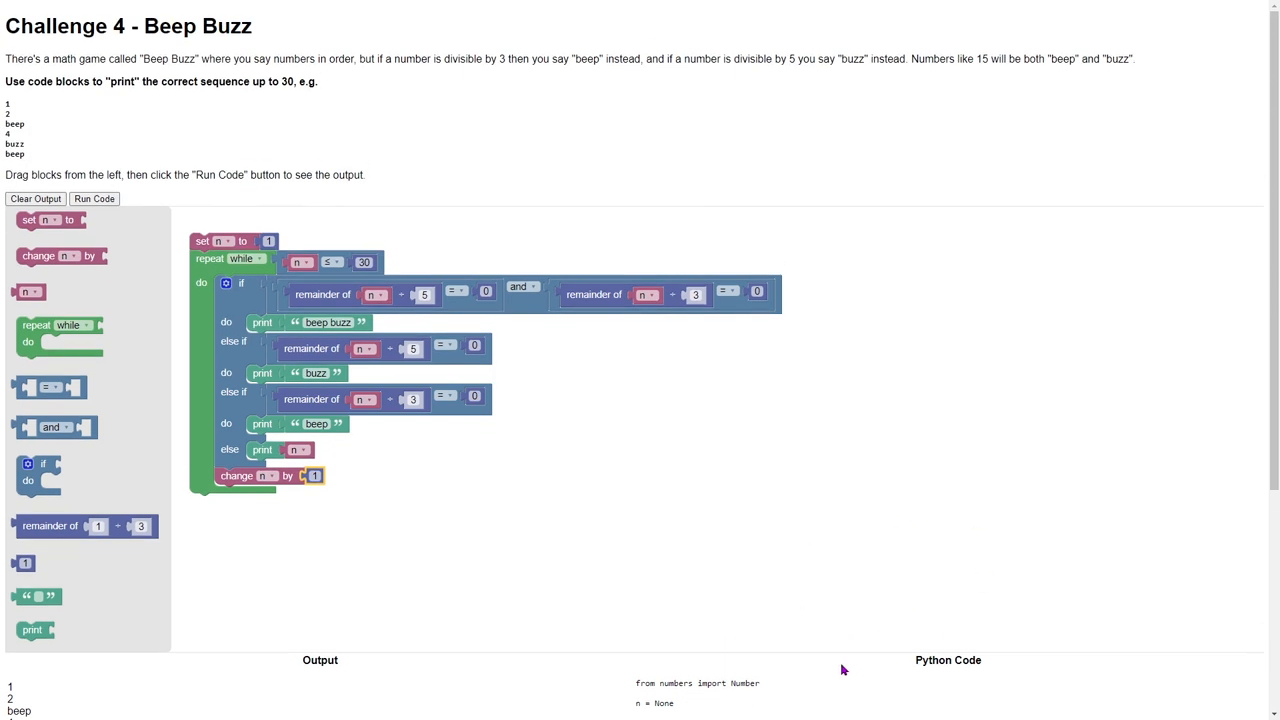